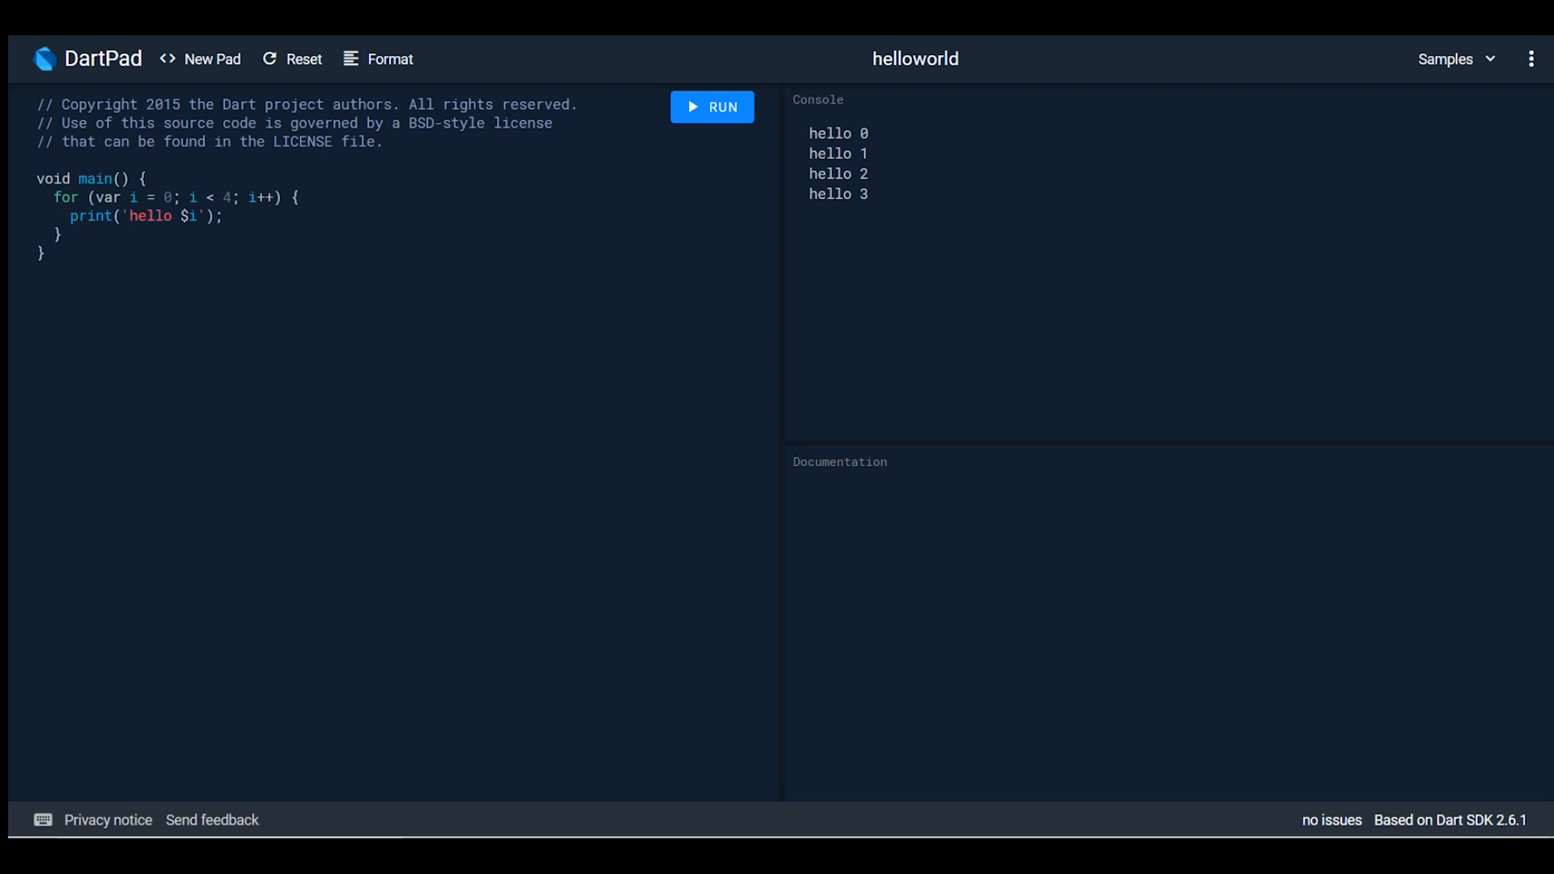
# Step: Start a new pad, prompting to discard the hello-world pad's changes
pyautogui.click(210, 58)
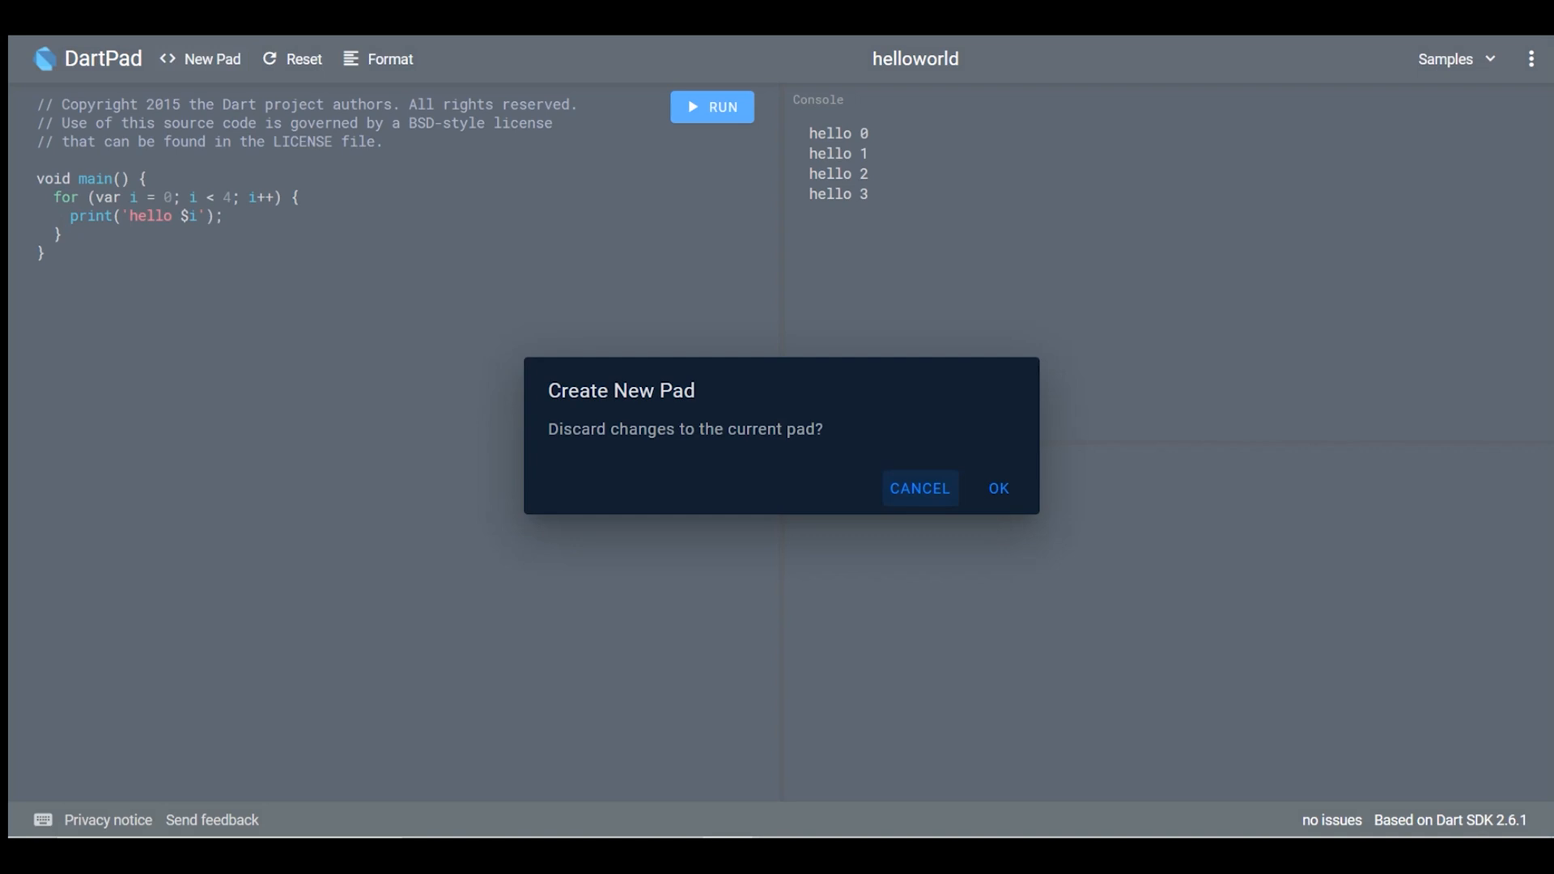
# Step: Discard changes, create a Flutter pad, run its Hello, World! starter and show the samples list
pyautogui.click(997, 488)
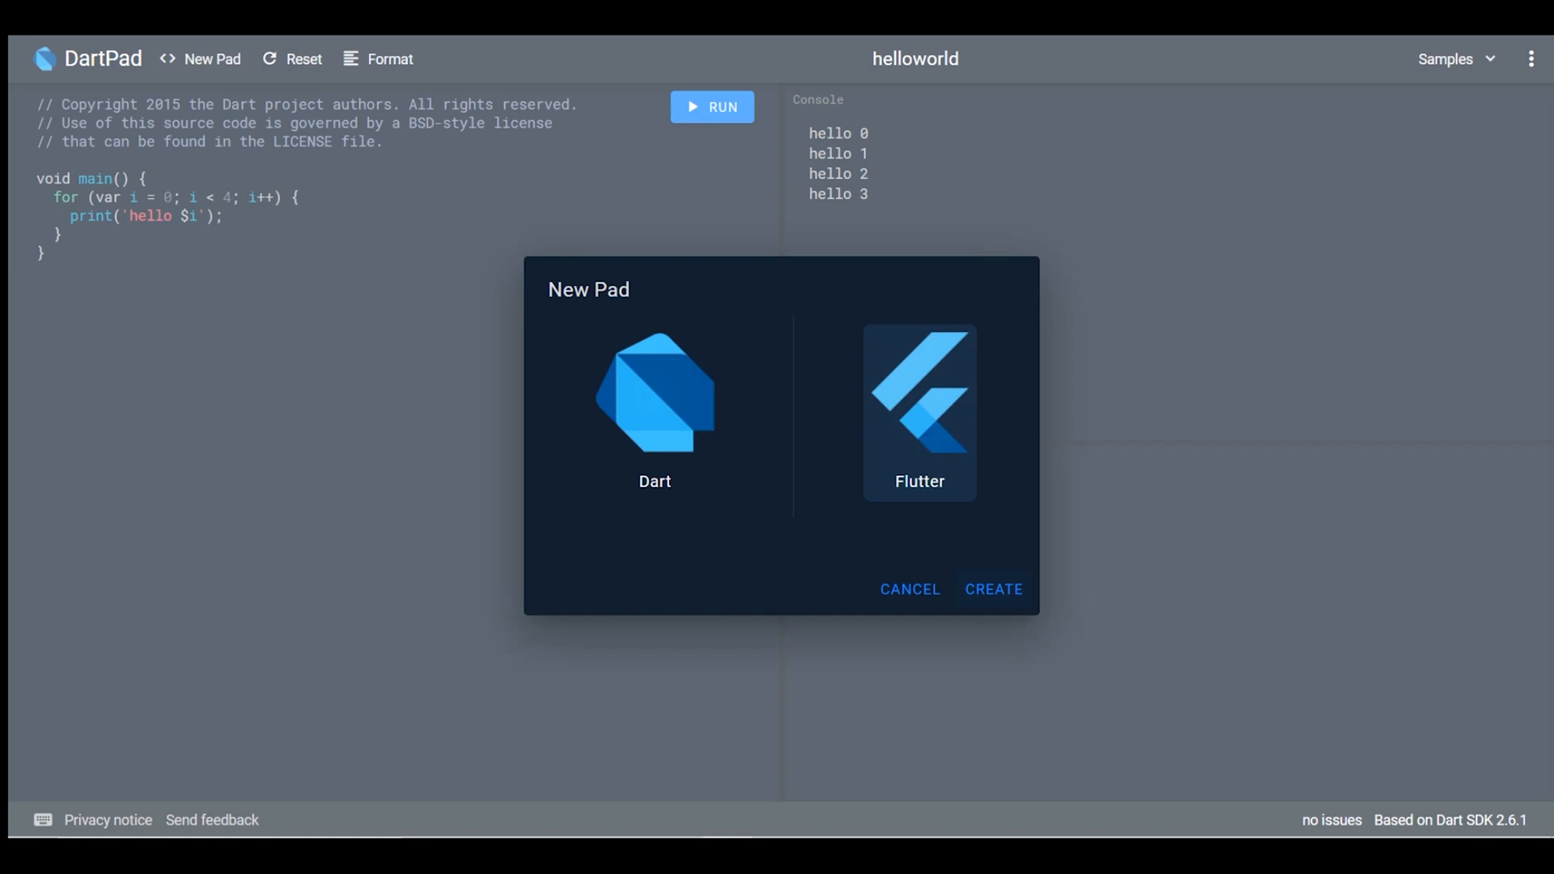
pyautogui.click(992, 589)
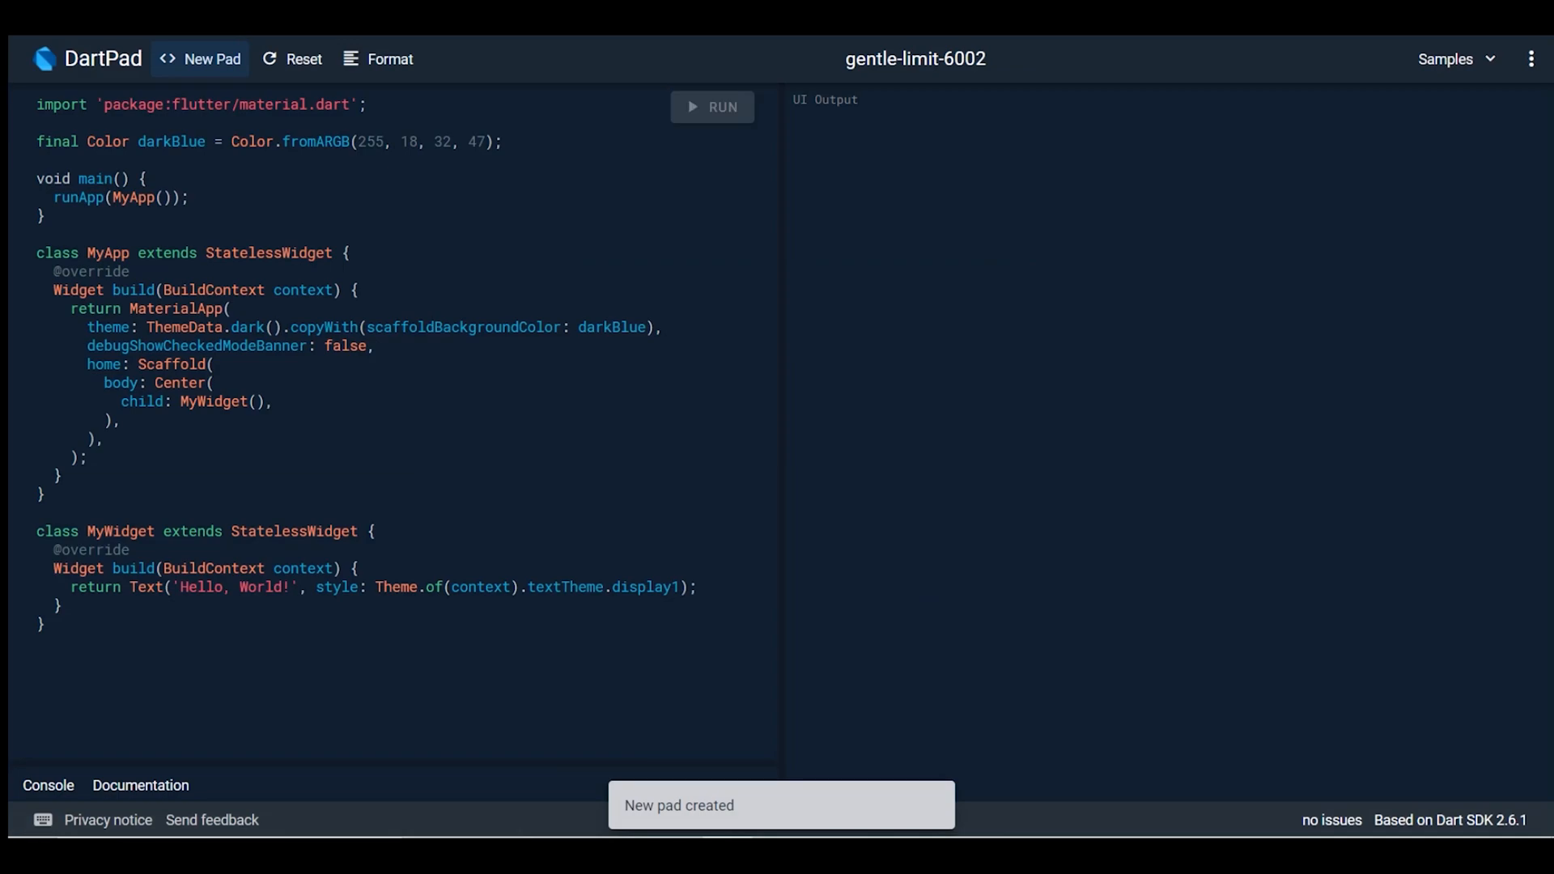
pyautogui.click(712, 107)
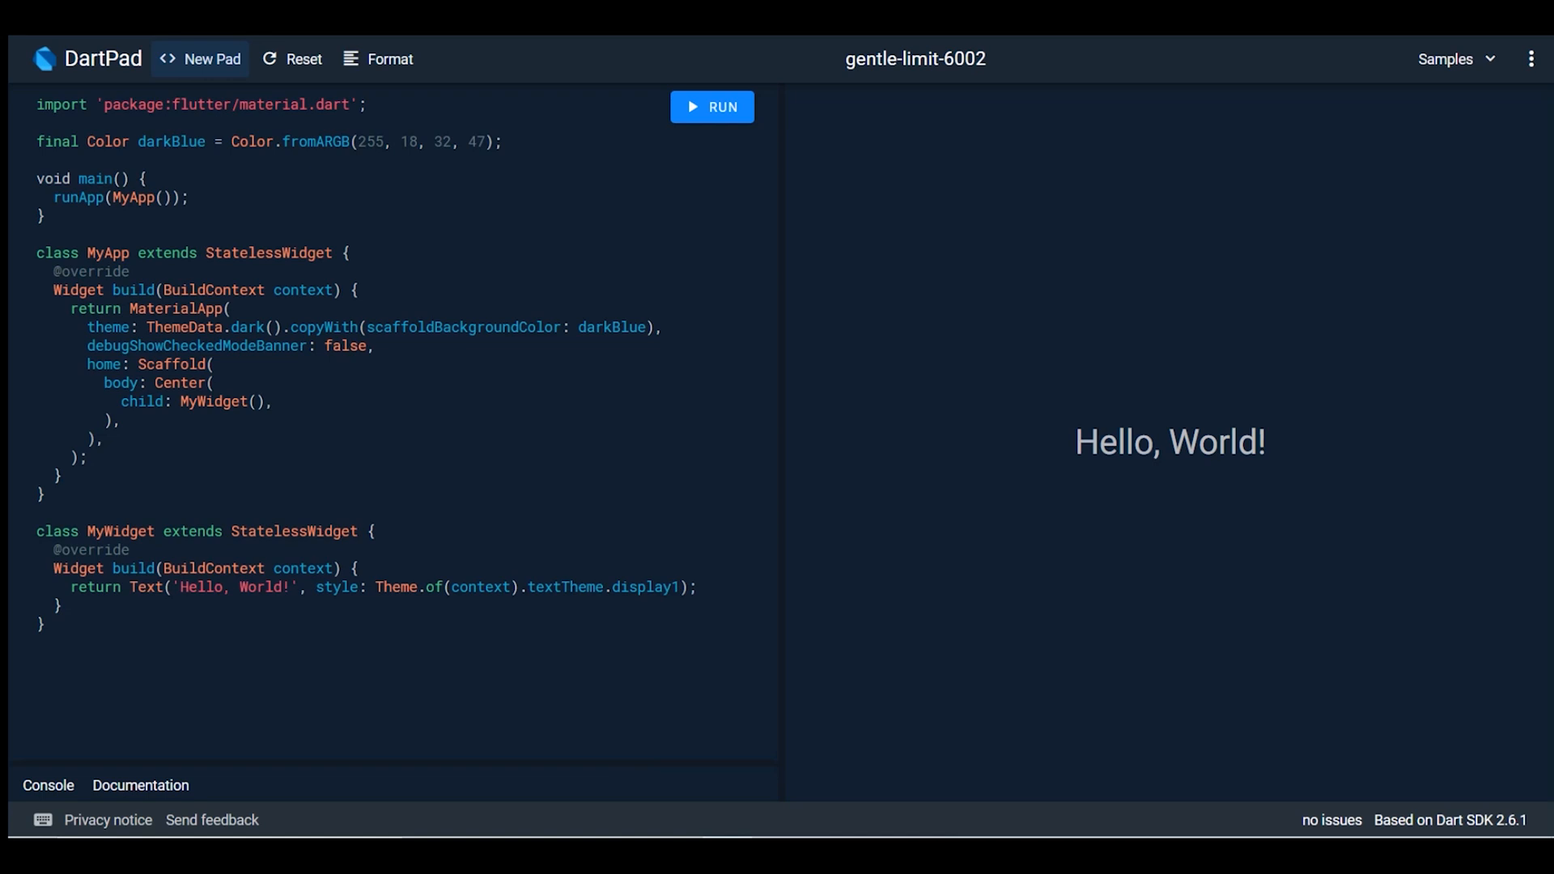
pyautogui.click(1456, 58)
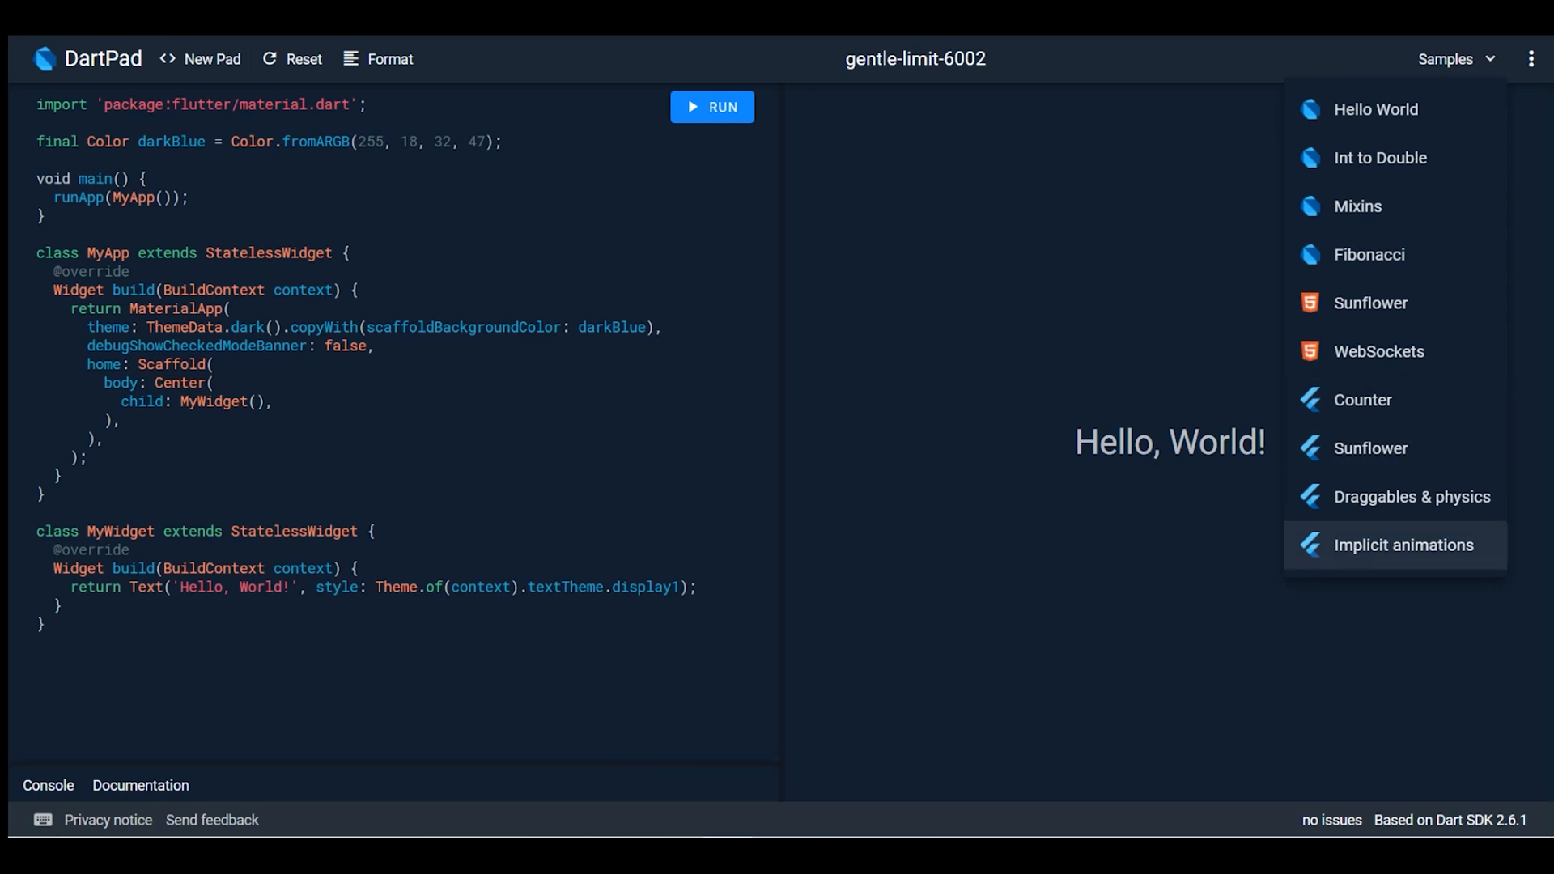
pyautogui.moveTo(1376, 108)
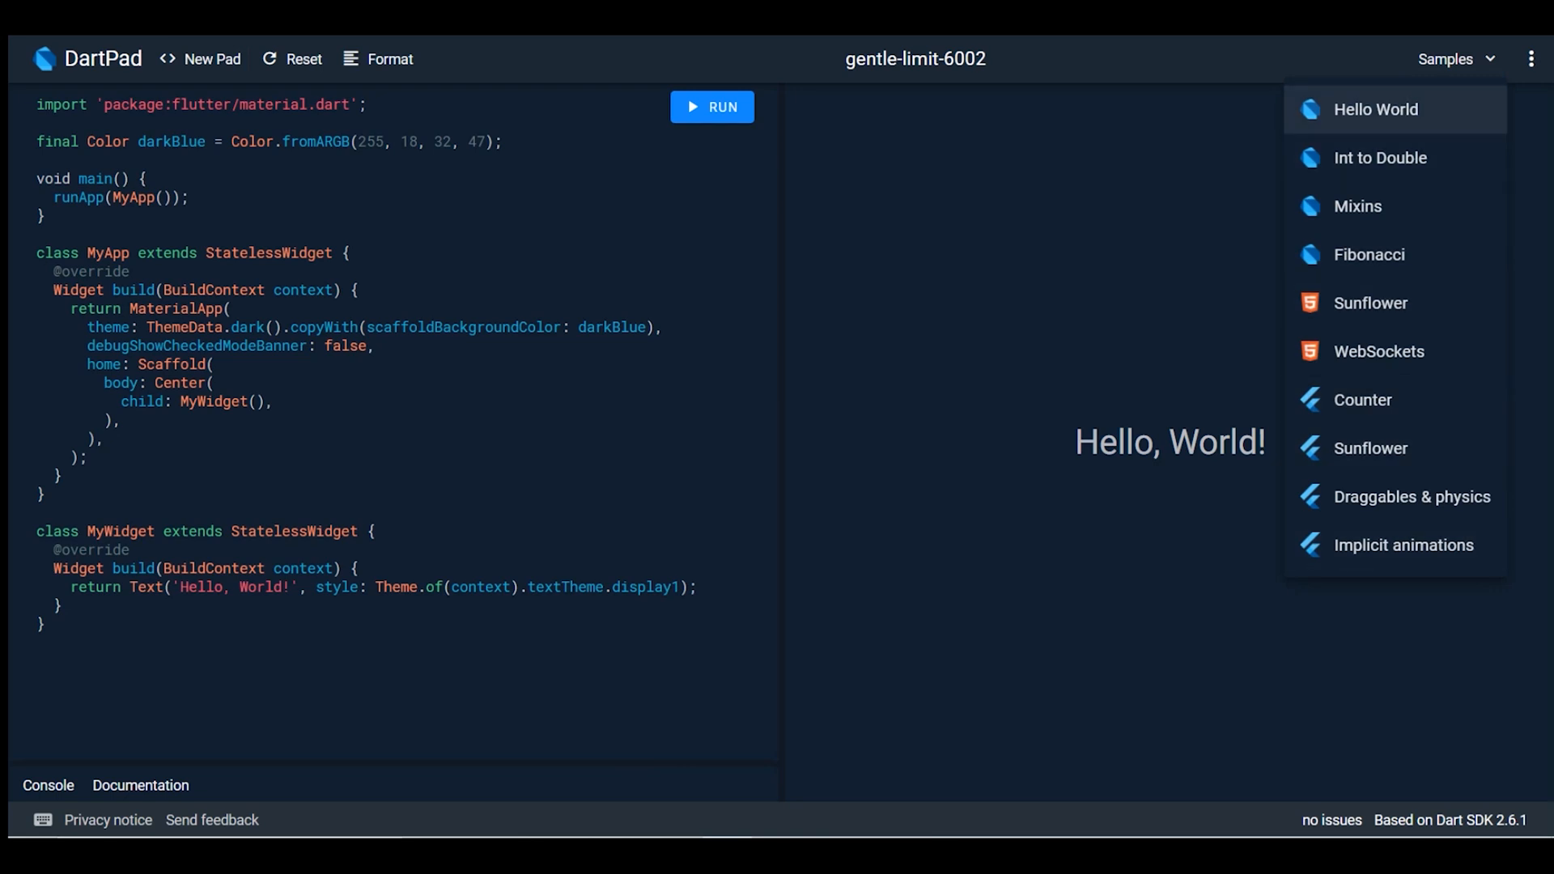
pyautogui.moveTo(1379, 352)
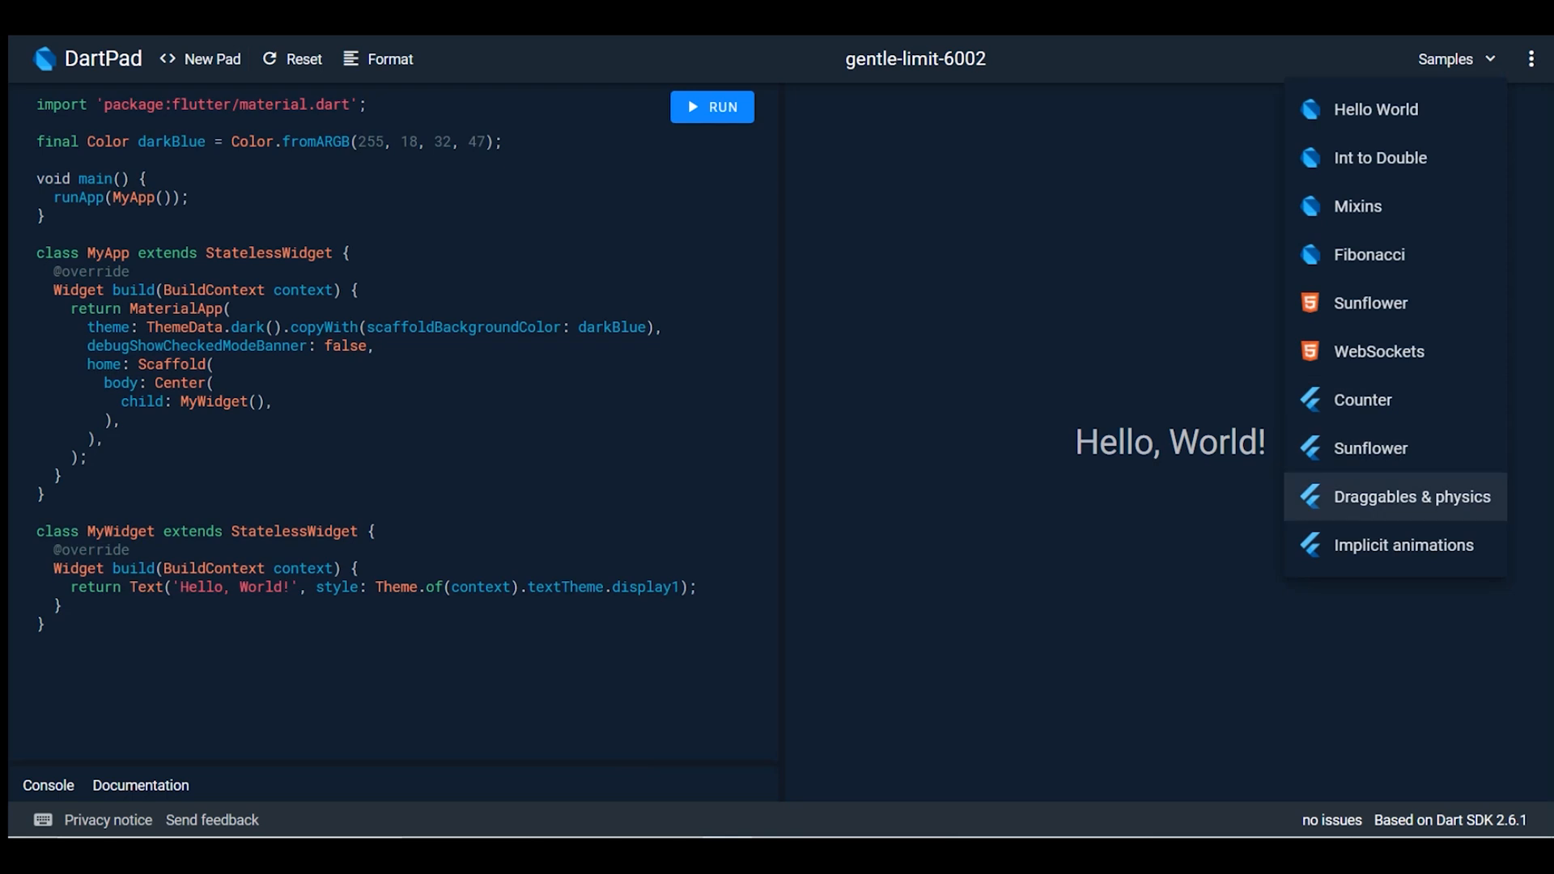
pyautogui.moveTo(1363, 400)
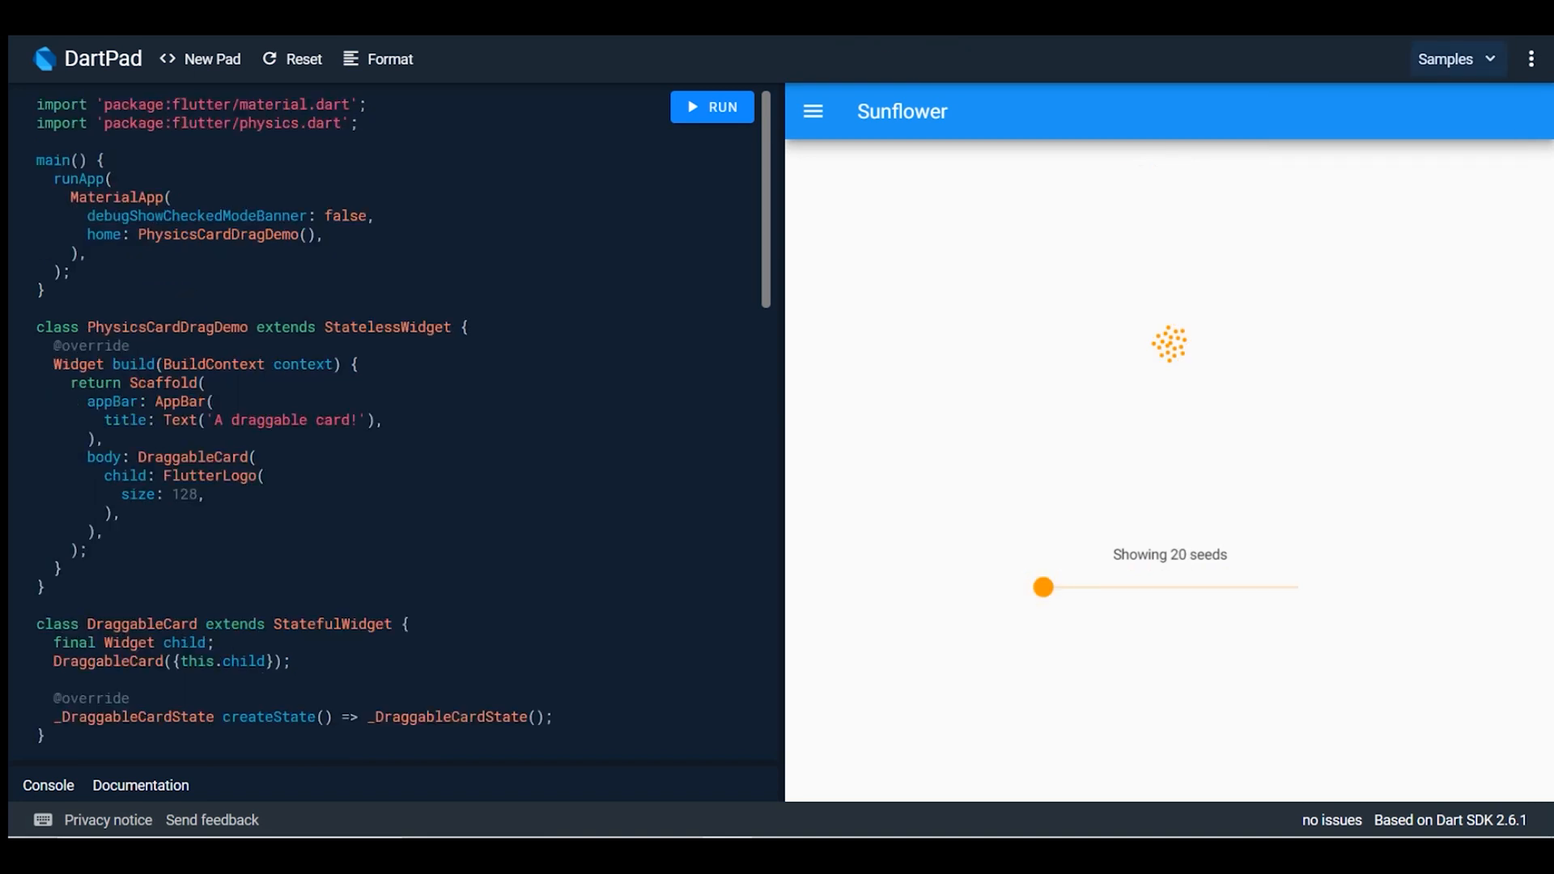
# Step: Run the loaded Draggables & physics sample code
pyautogui.click(712, 107)
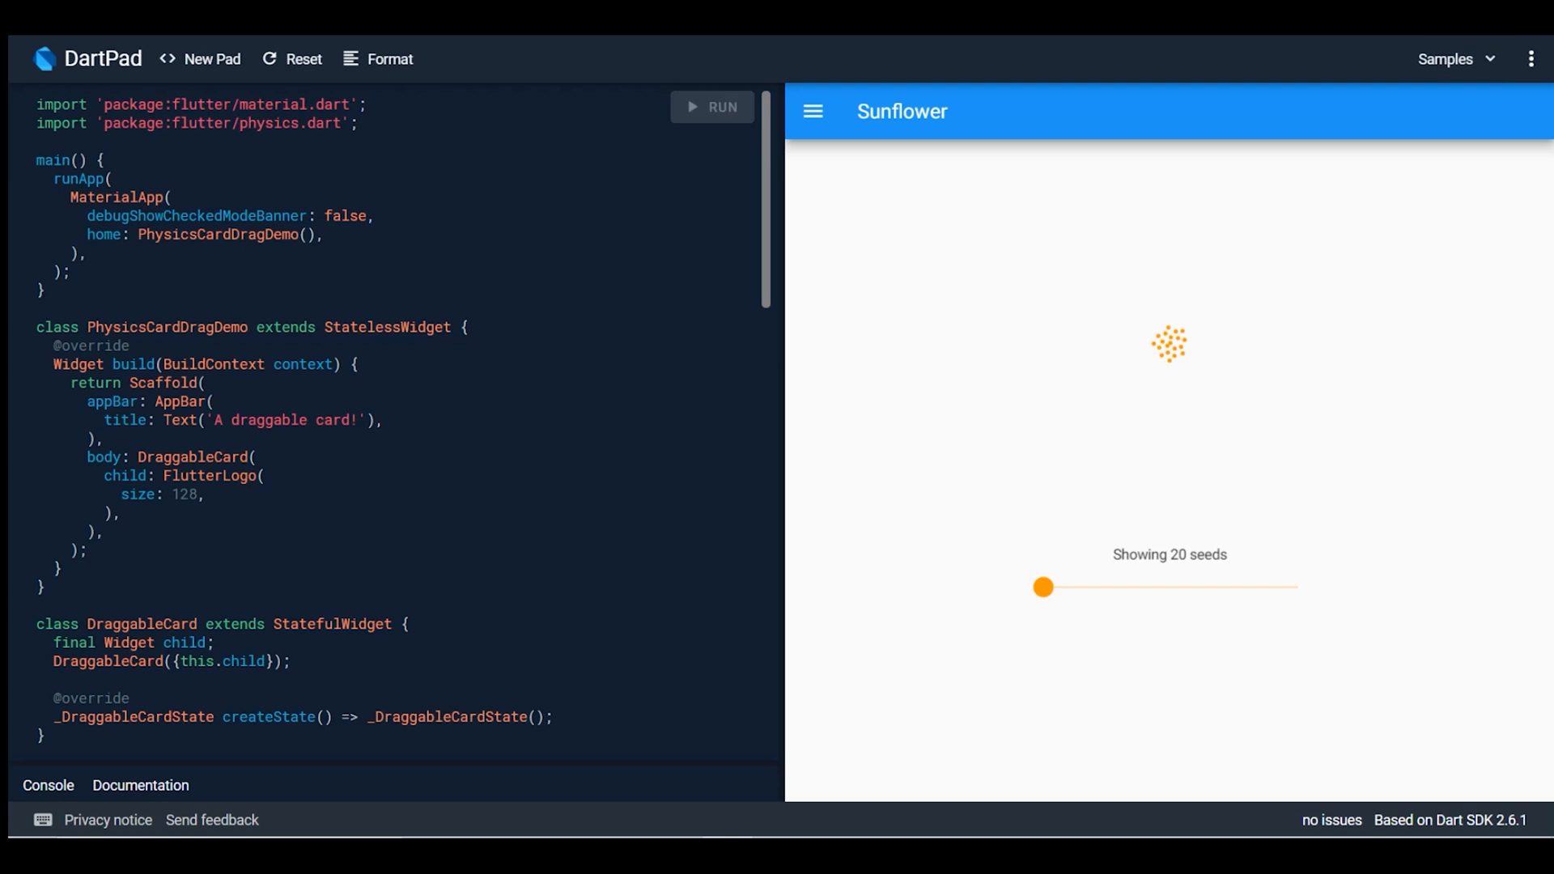
# Step: Run the draggable sample, load and run Various Discs, then show the material import's documentation
pyautogui.click(712, 107)
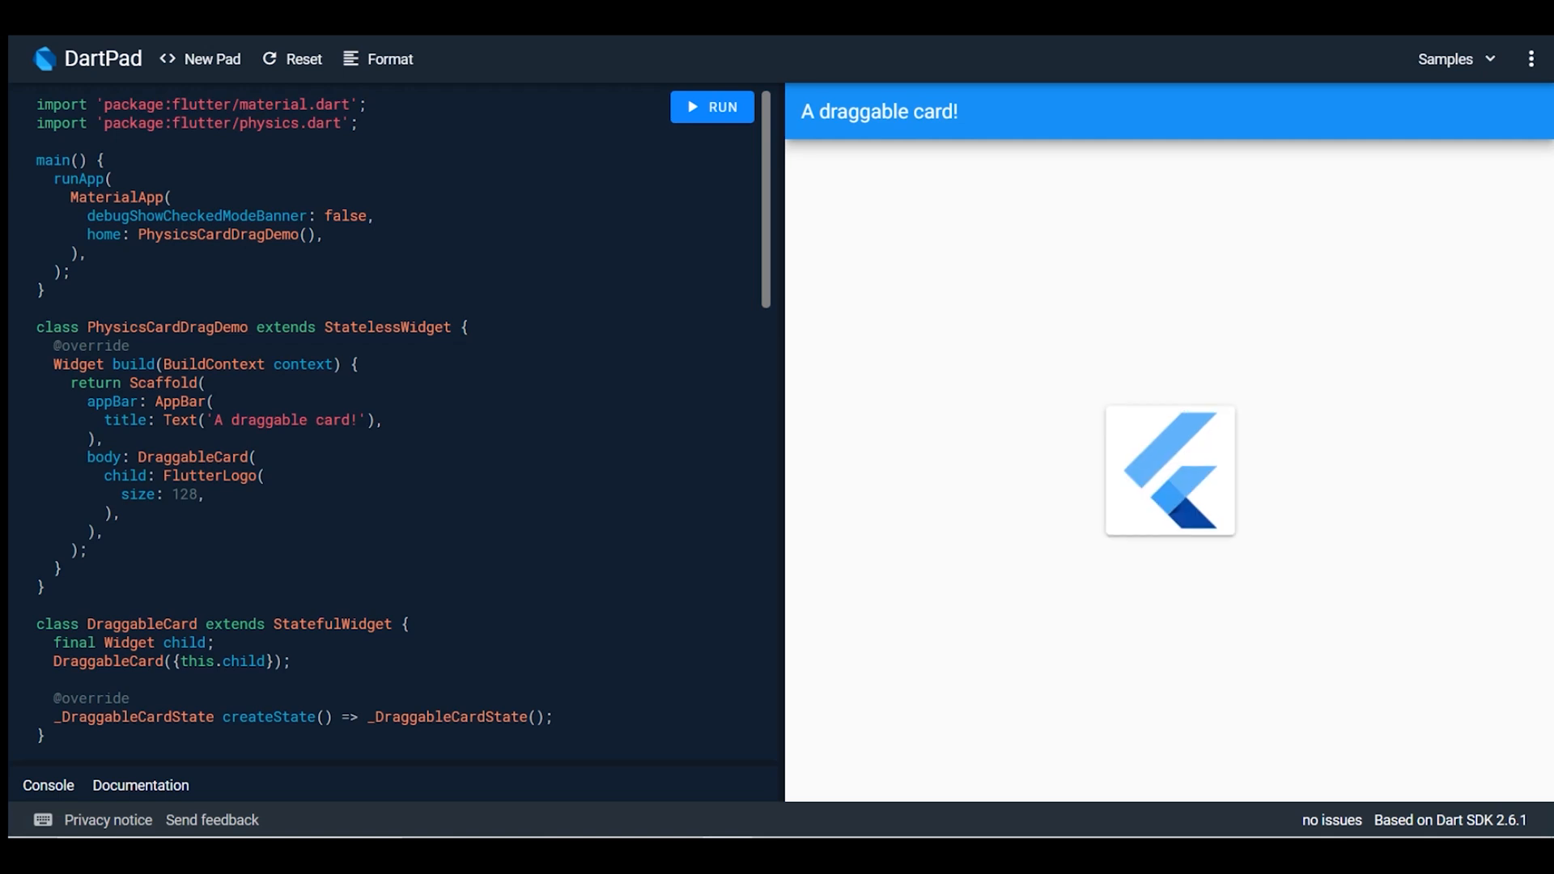
pyautogui.click(1454, 58)
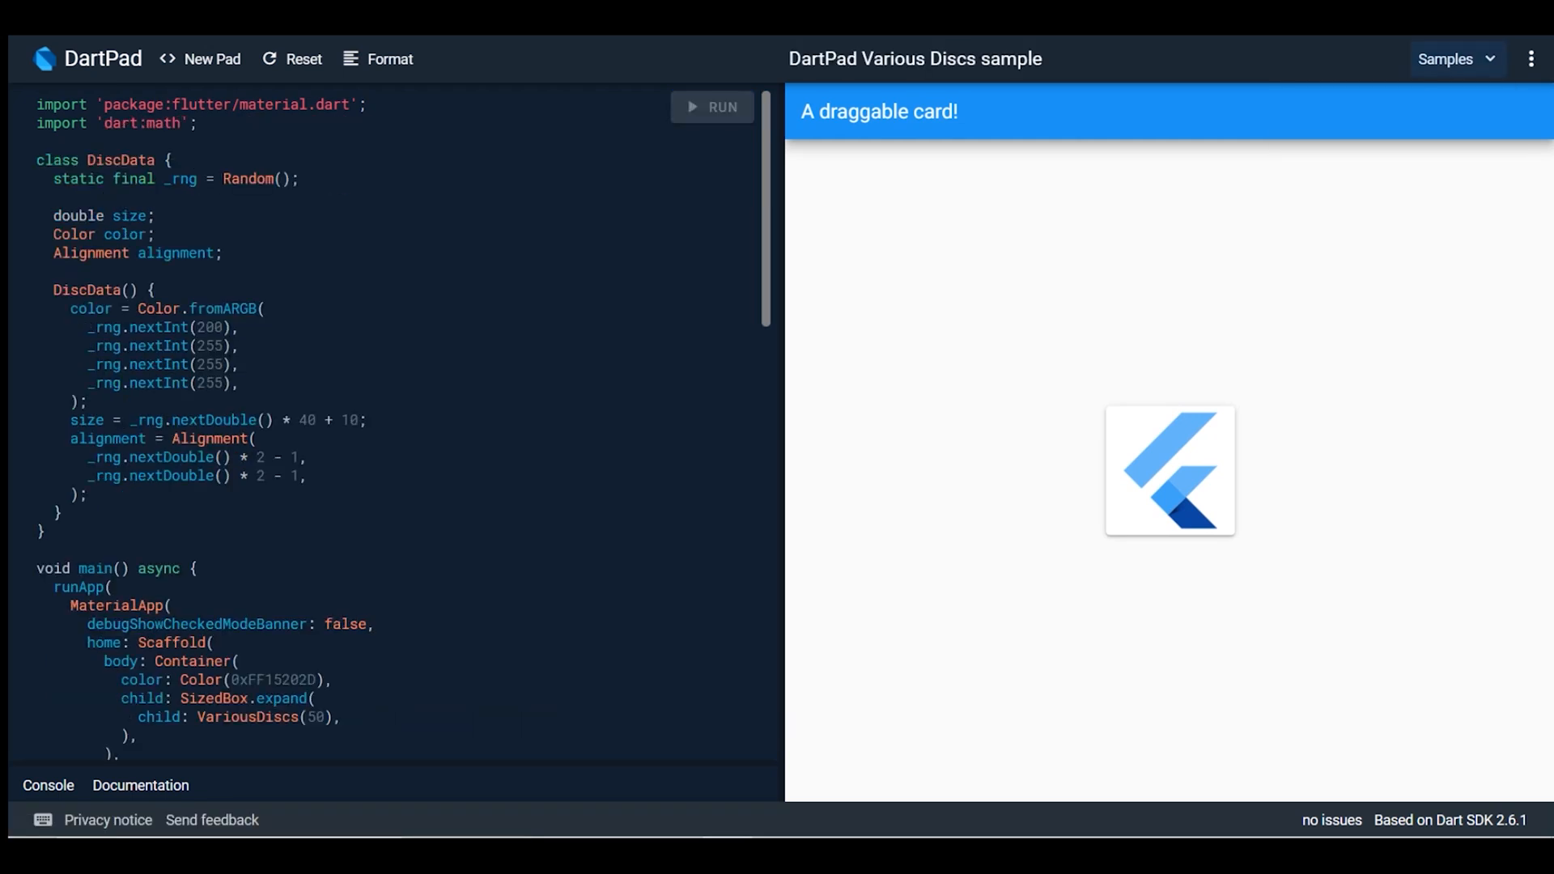
pyautogui.click(711, 107)
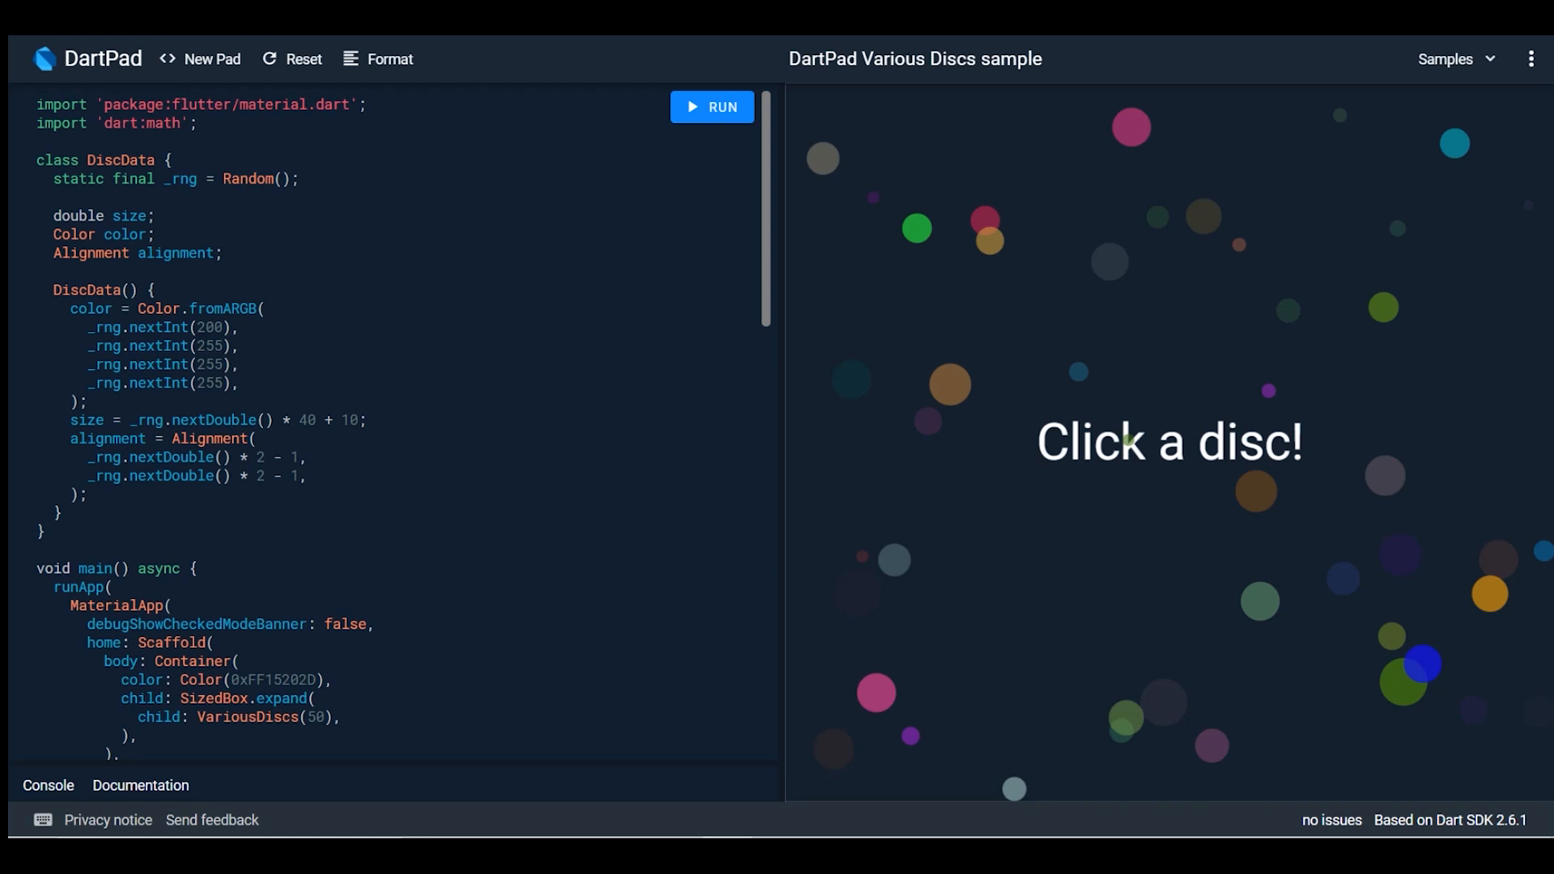
pyautogui.click(94, 104)
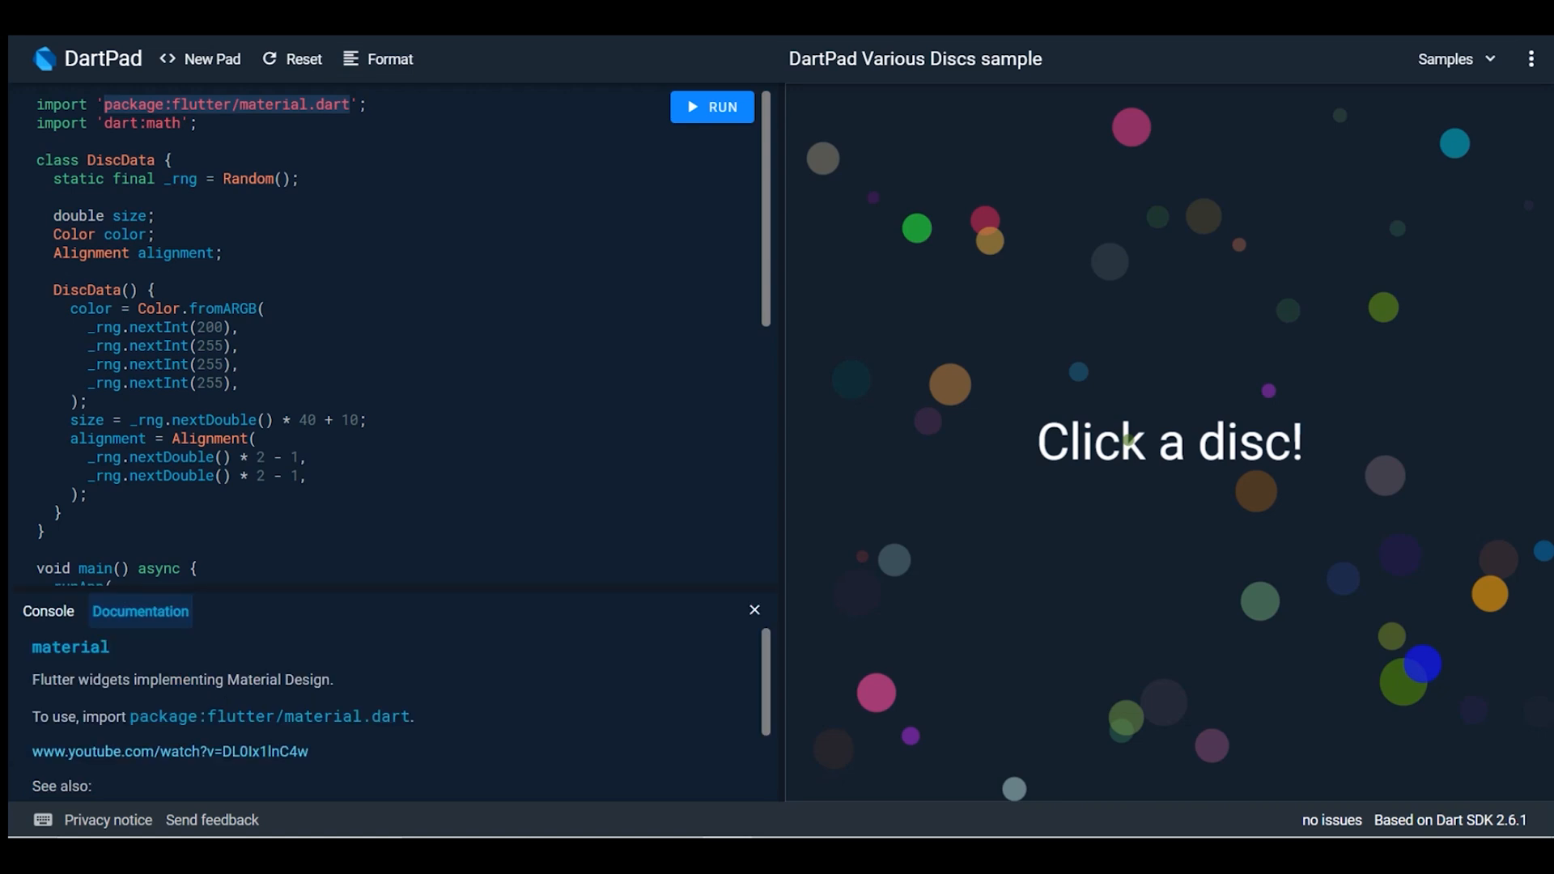
pyautogui.scroll(-3)
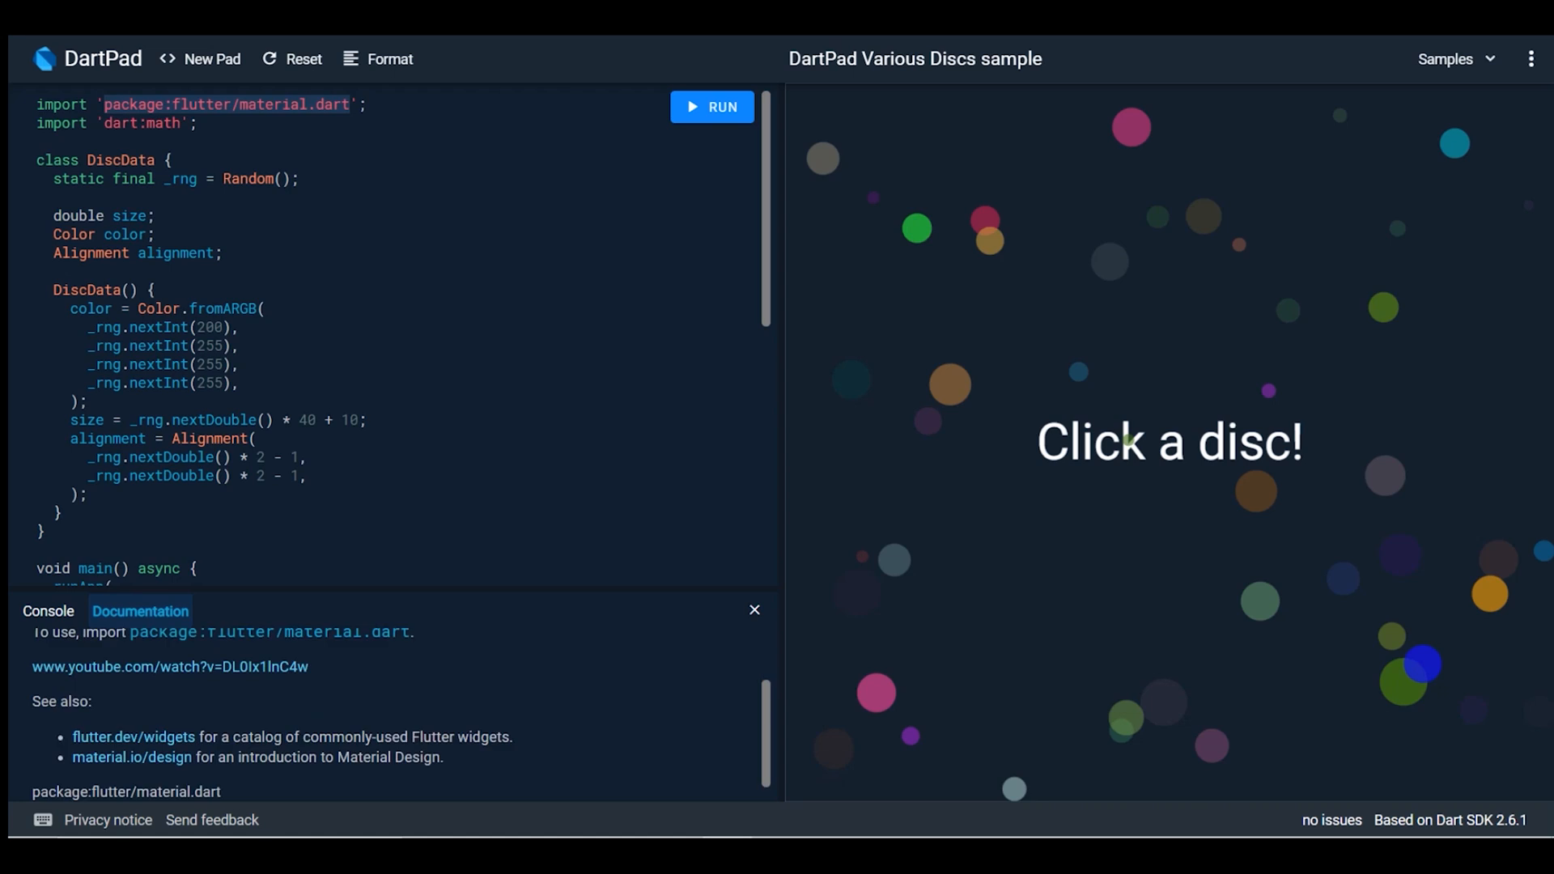
pyautogui.scroll(3)
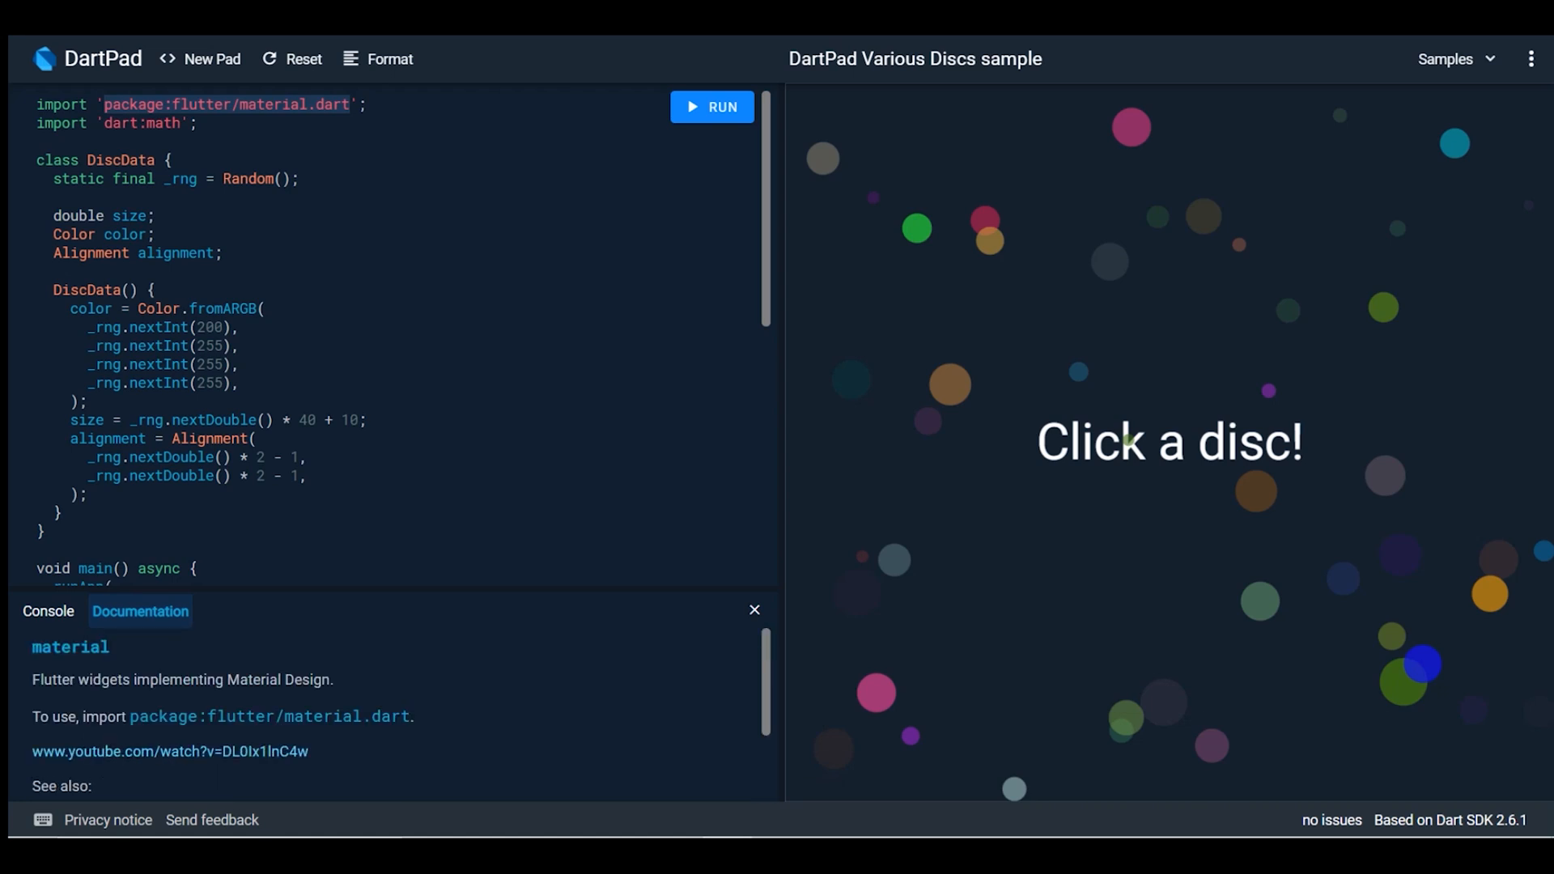
pyautogui.scroll(-3)
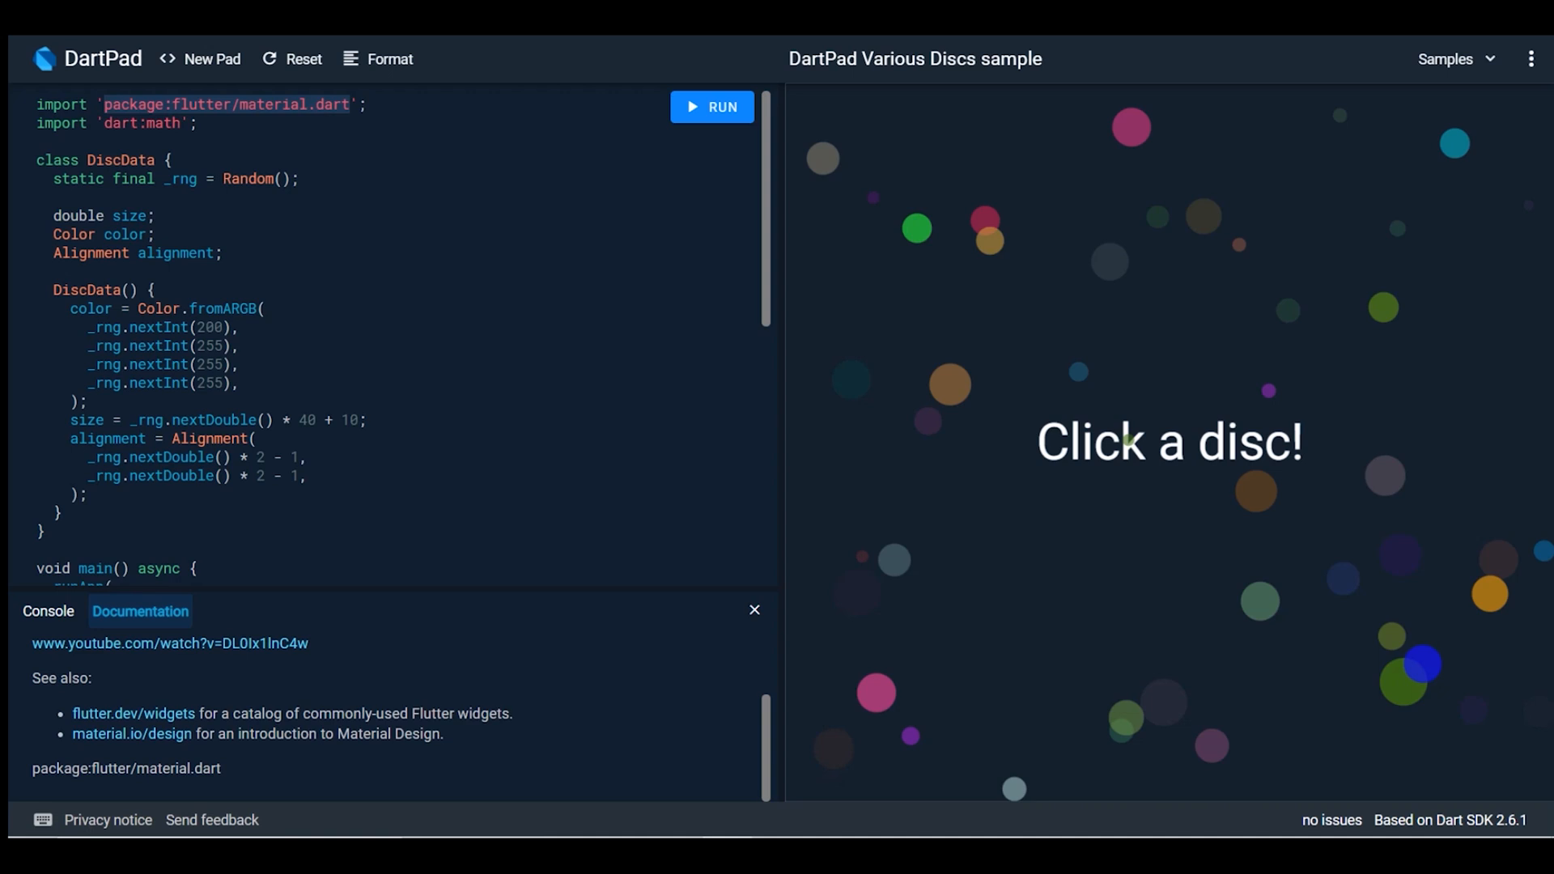
pyautogui.click(753, 610)
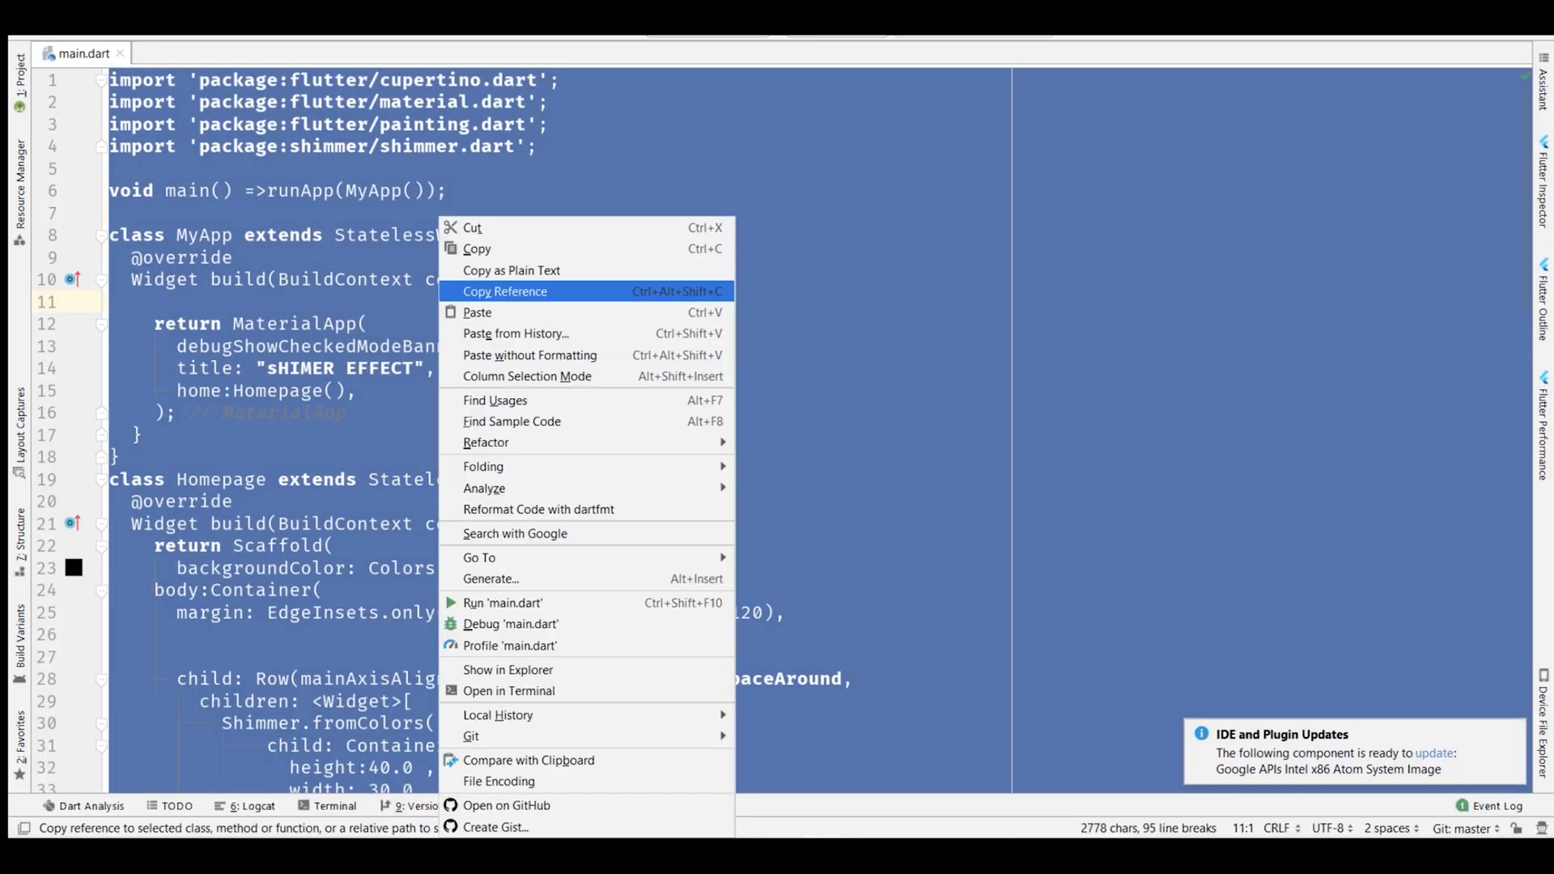
# Step: Copy the shimmer app's main.dart code for pasting into DartPad
pyautogui.press('Escape')
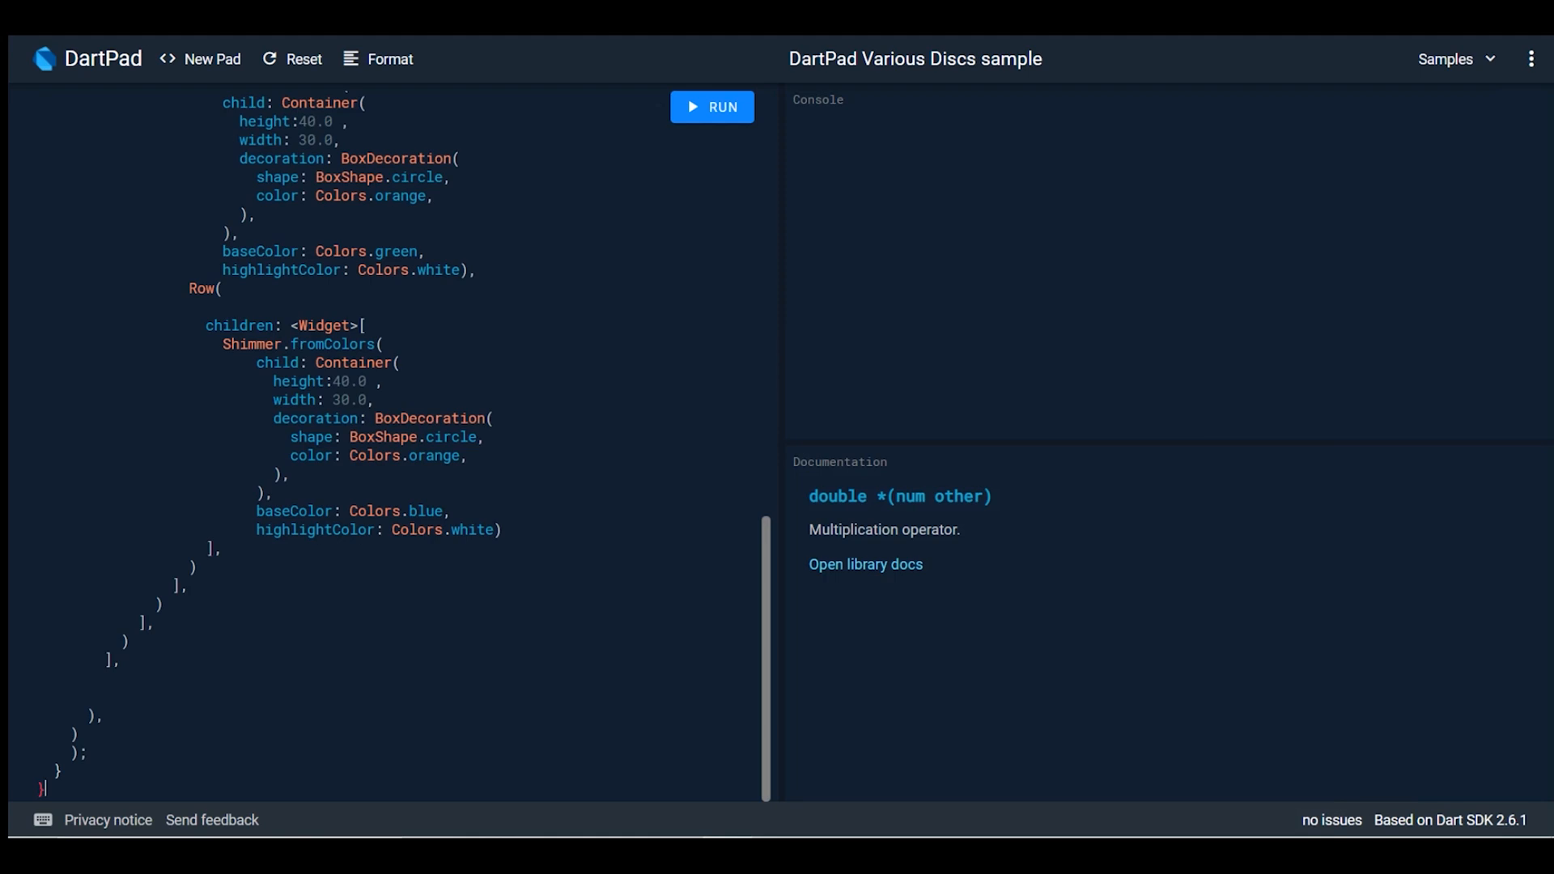
# Step: Run the pasted shimmer code, hitting a compile-to-JavaScript error, then view the embeddable layouts page
pyautogui.click(711, 107)
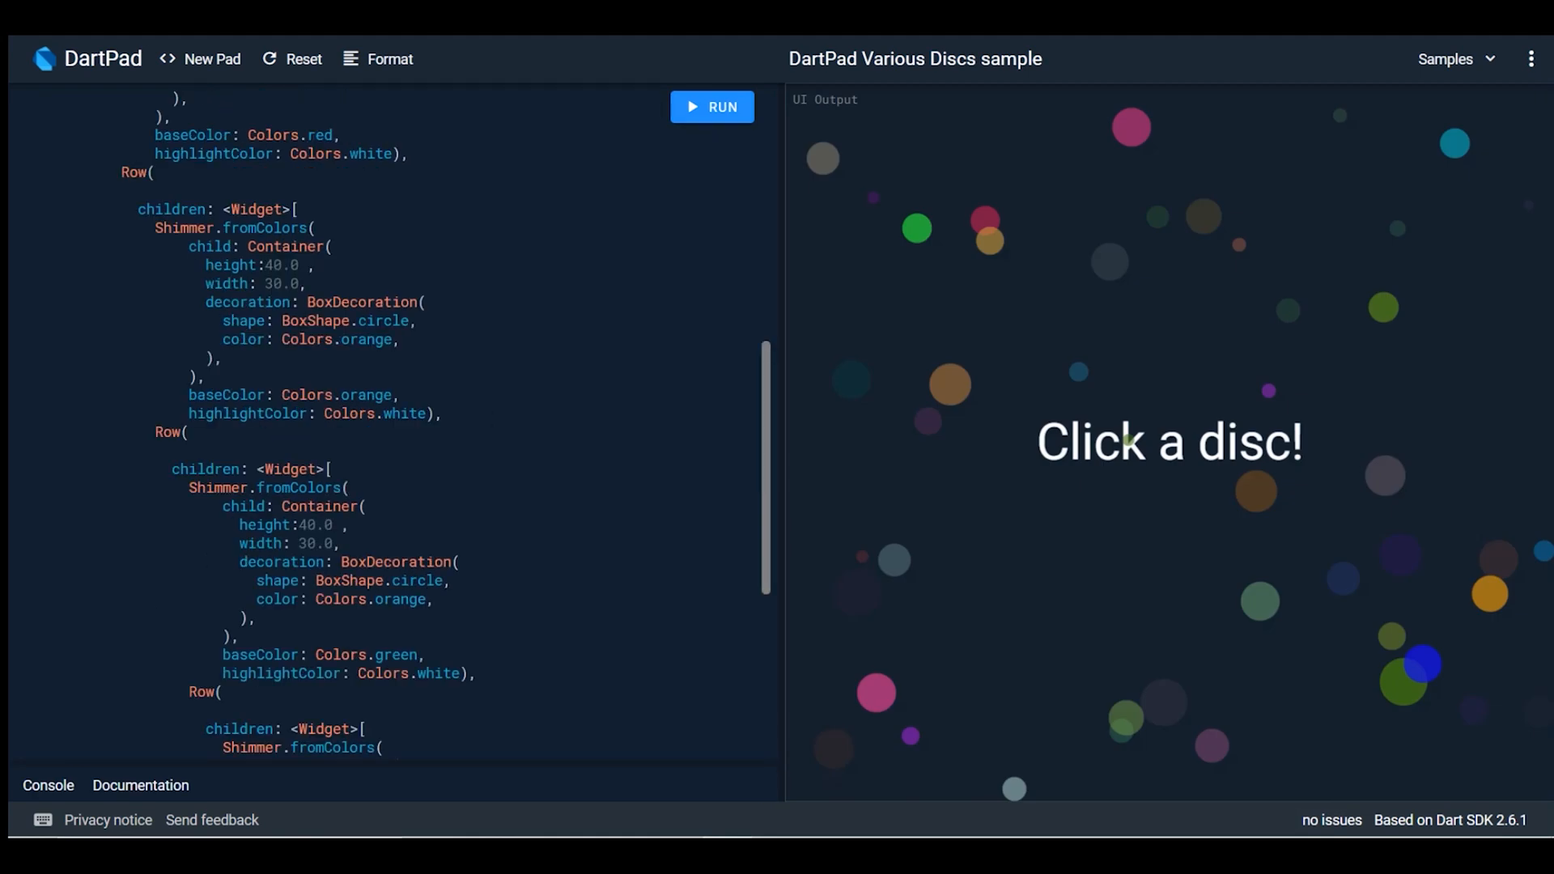
pyautogui.click(710, 106)
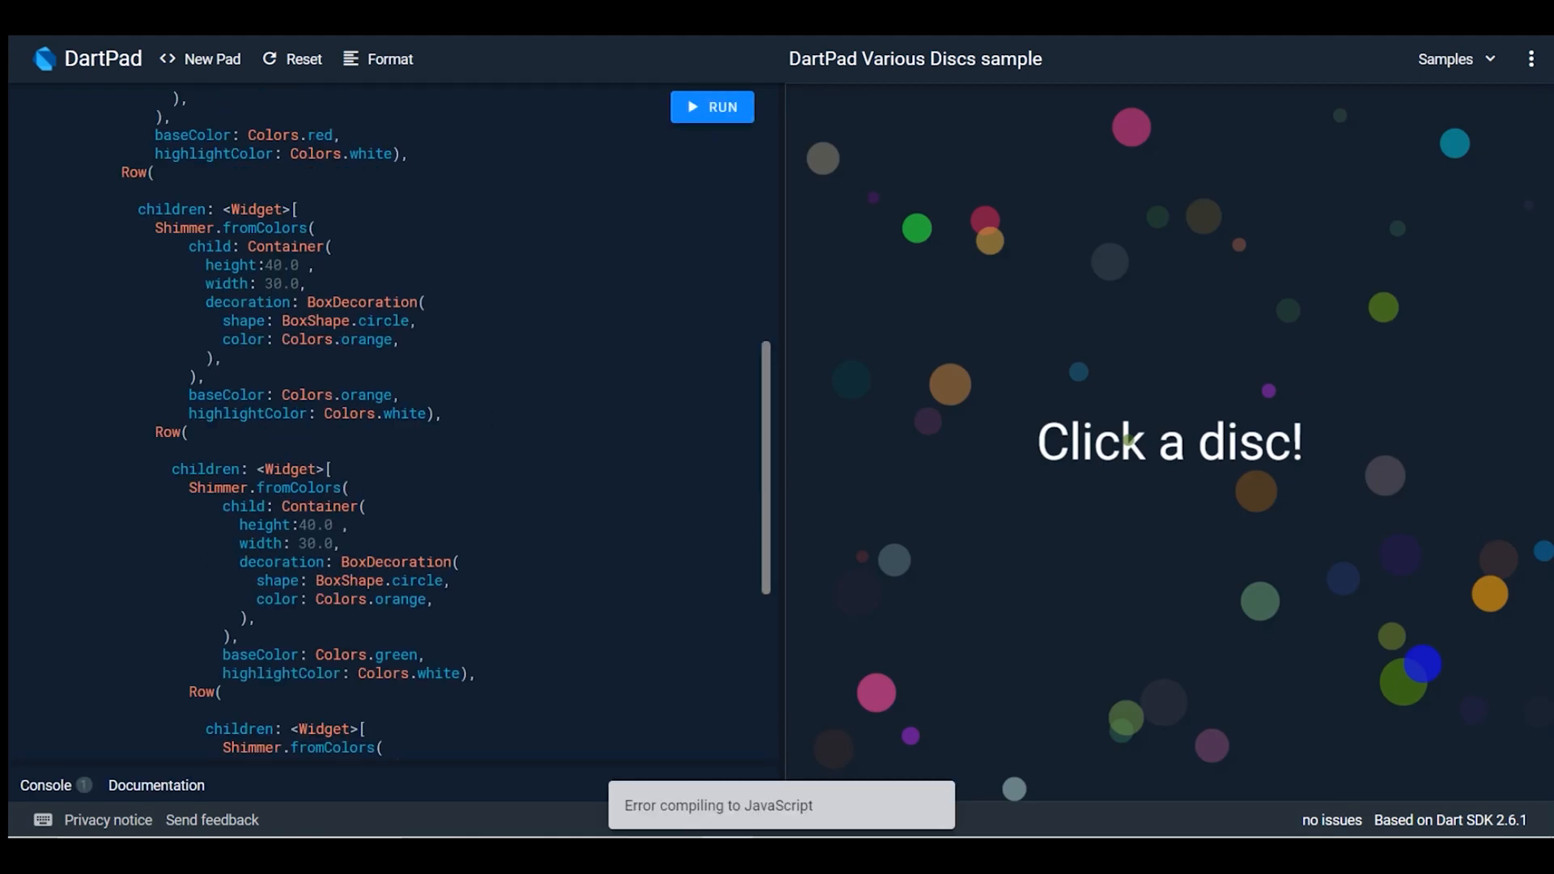
pyautogui.click(46, 785)
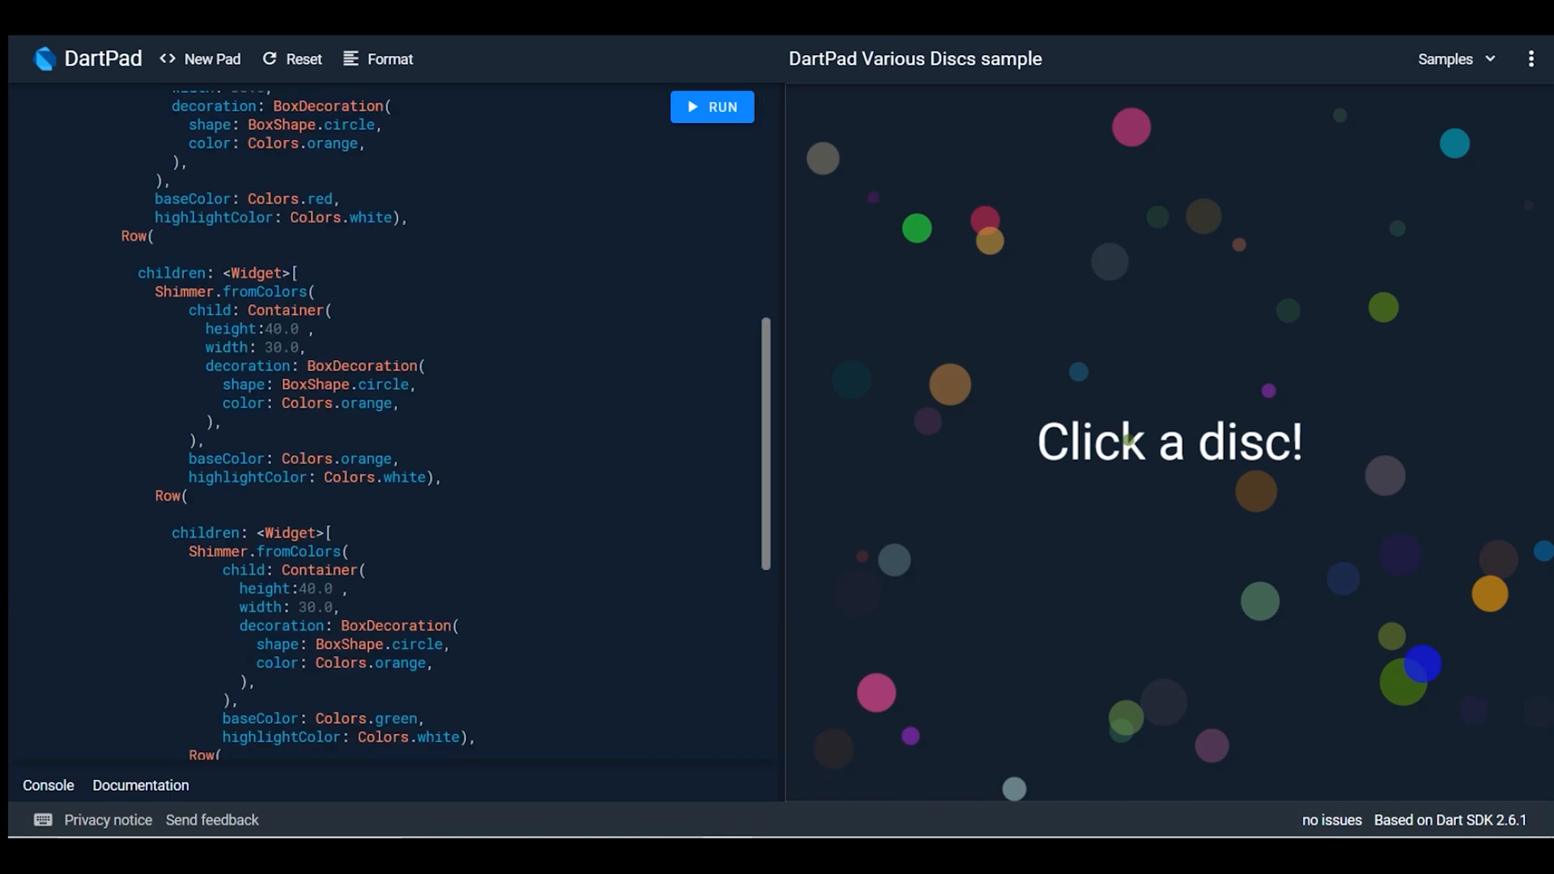
pyautogui.scroll(3)
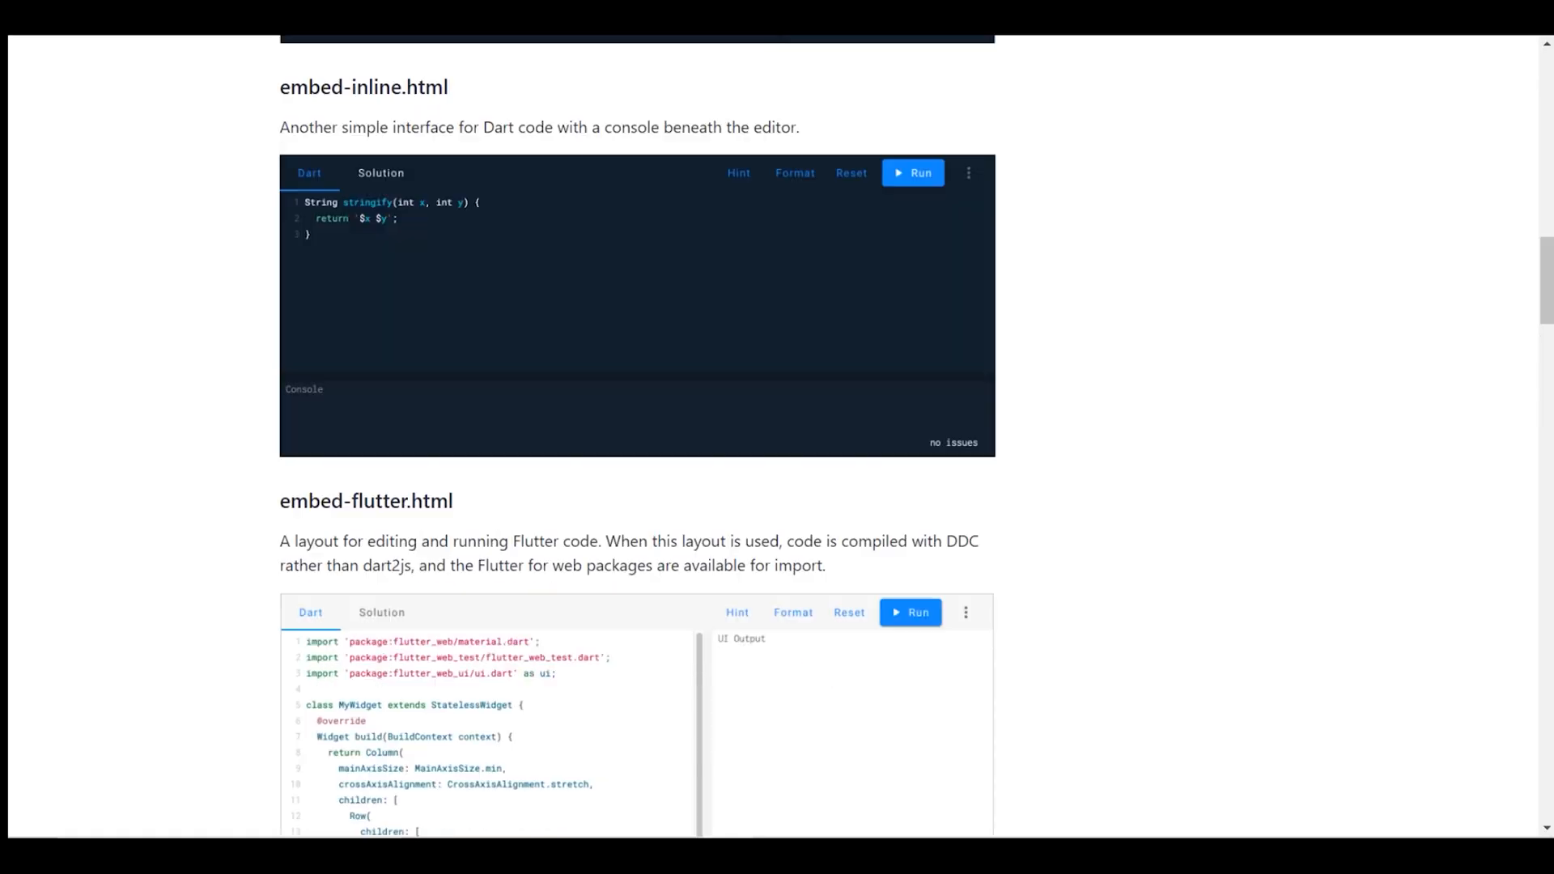
# Step: Scroll through the Embedding Guide's embed snippets and embed-dart.html section
pyautogui.scroll(3)
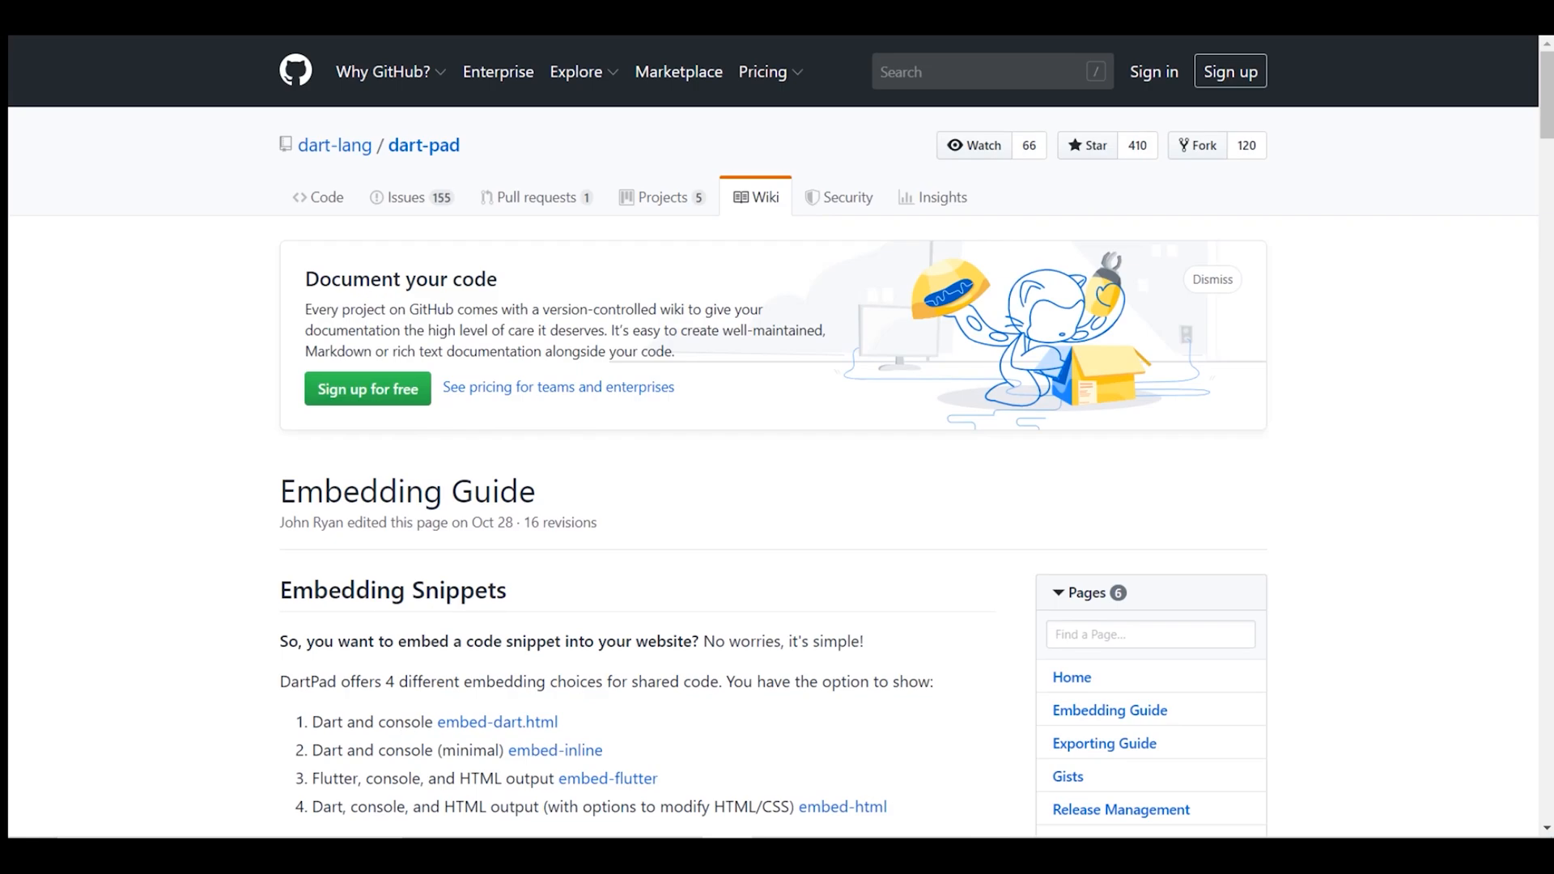
pyautogui.scroll(-3)
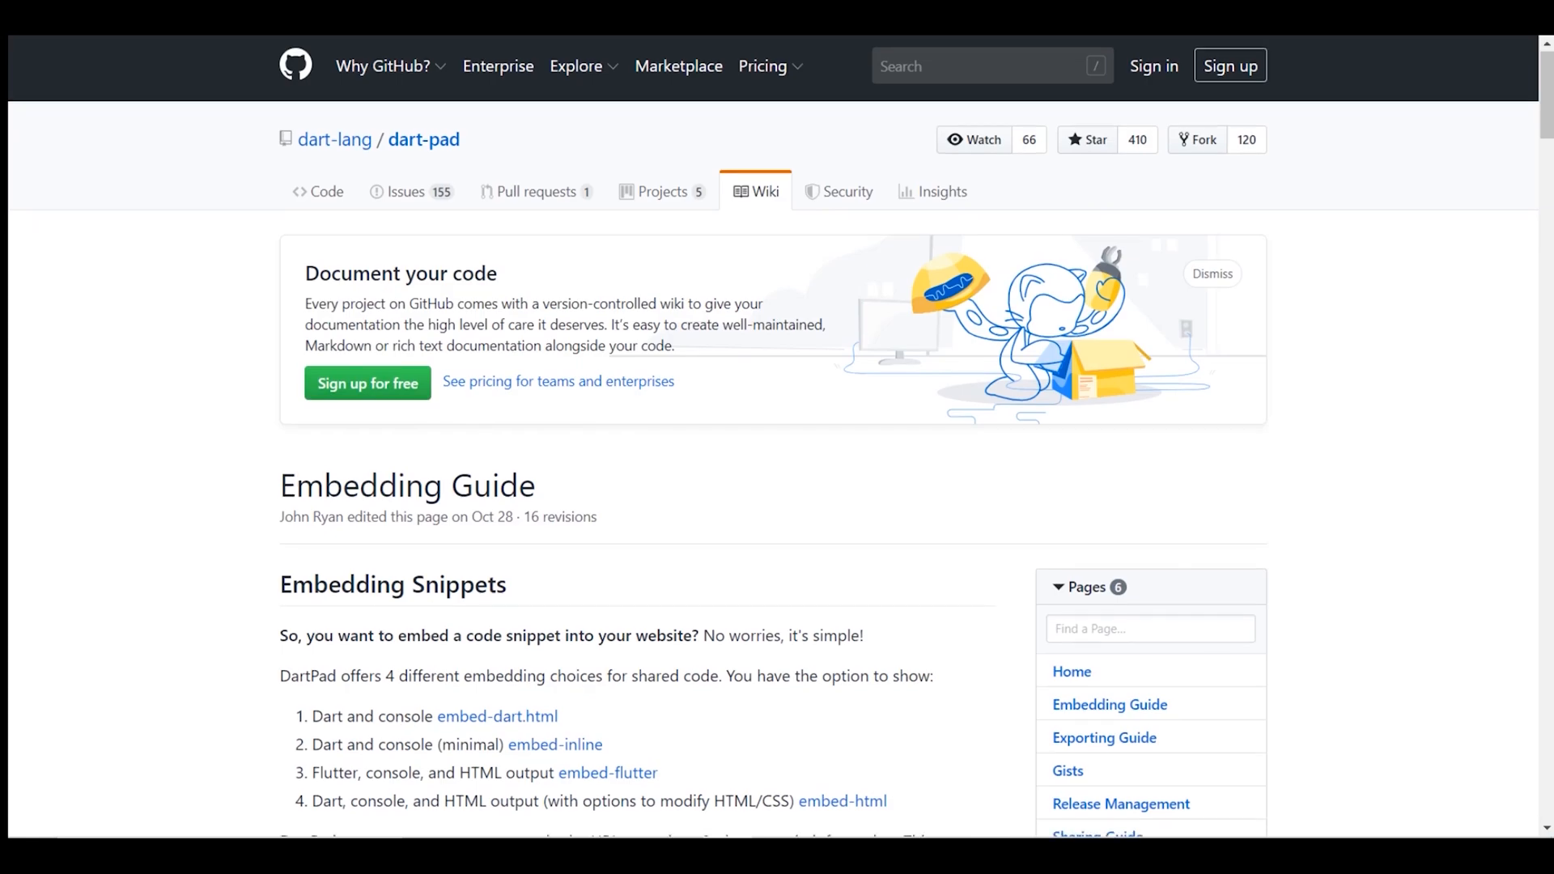
pyautogui.scroll(-3)
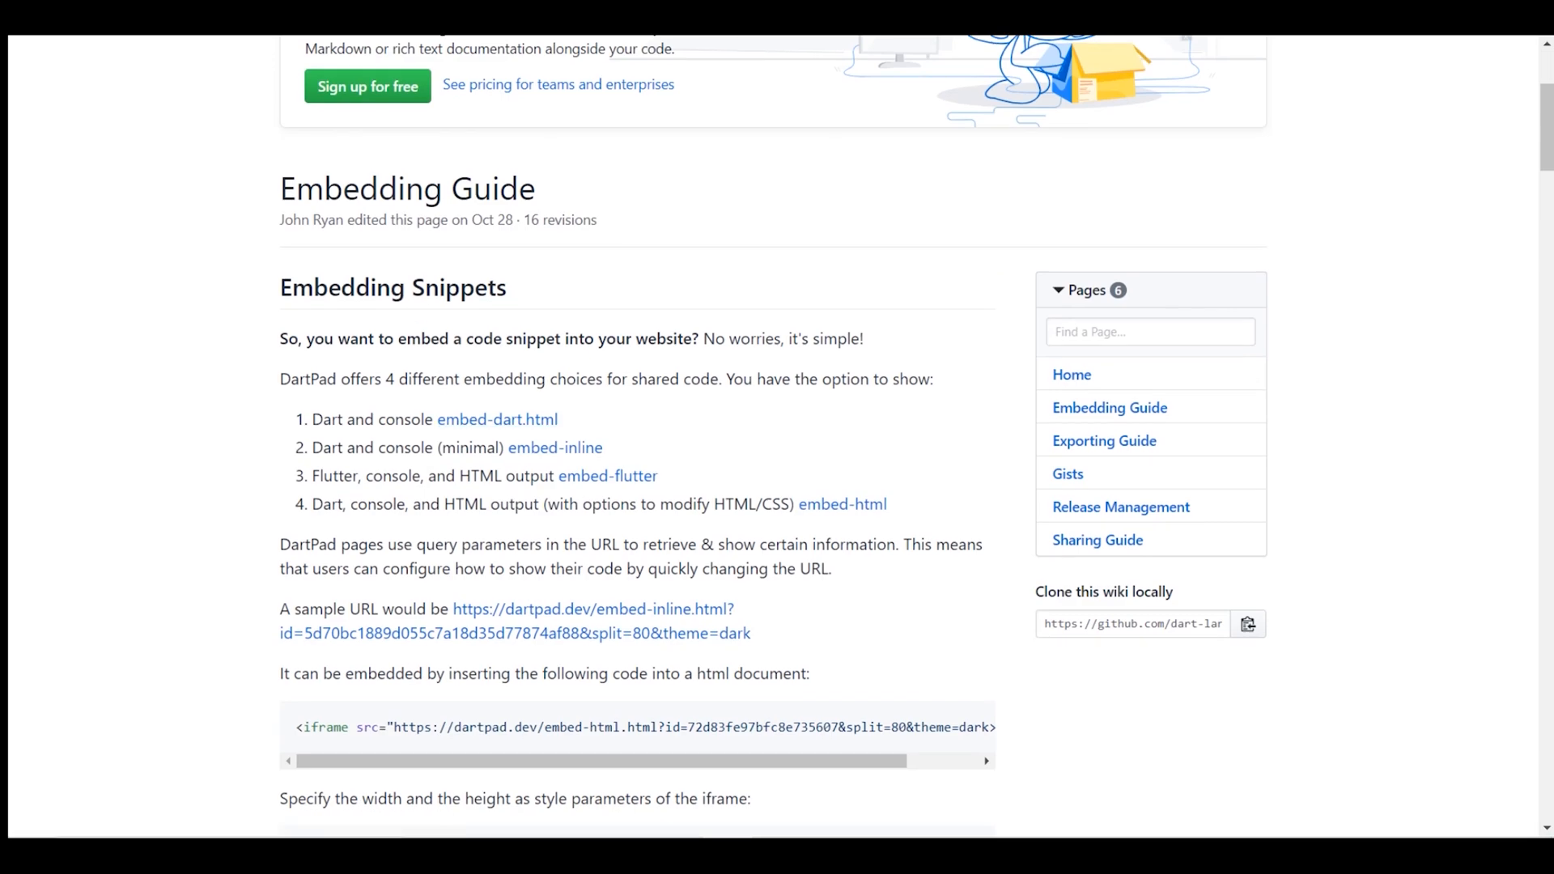
pyautogui.moveTo(497, 419)
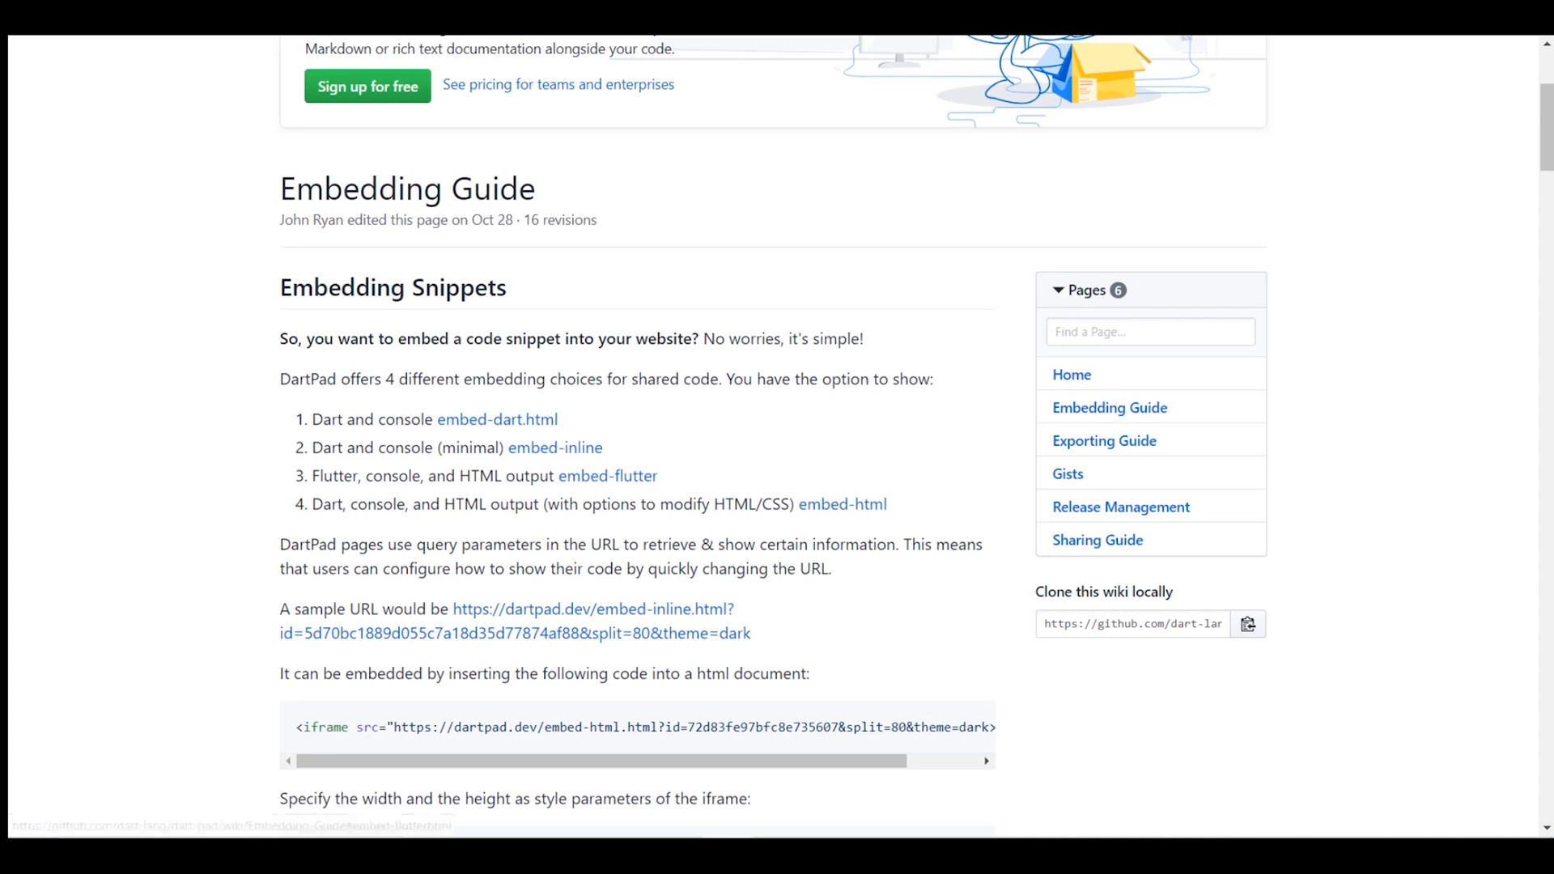
pyautogui.scroll(-3)
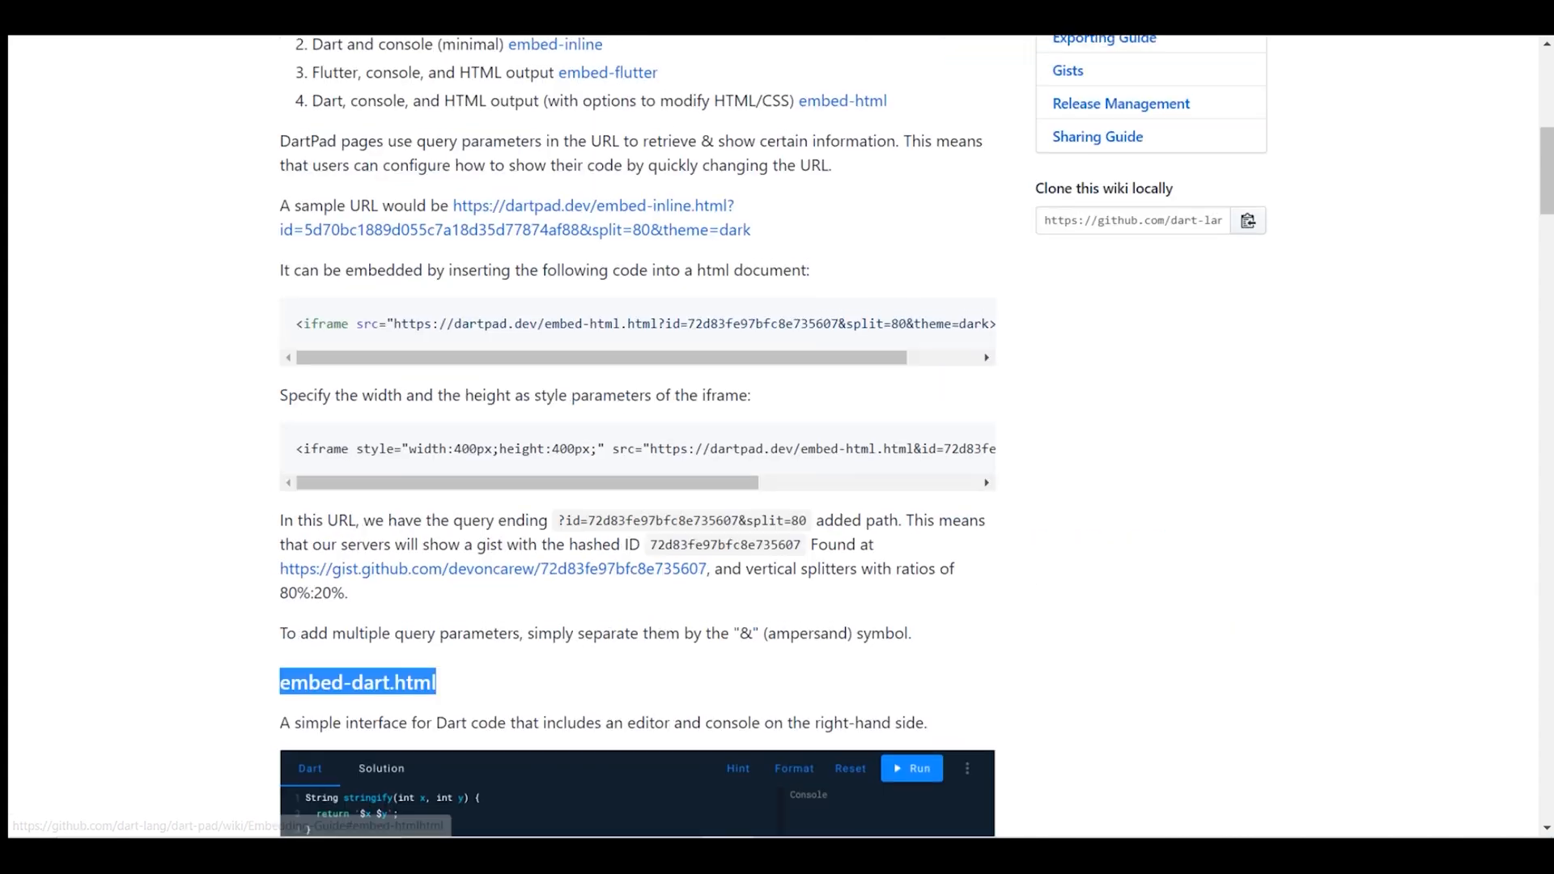
pyautogui.scroll(3)
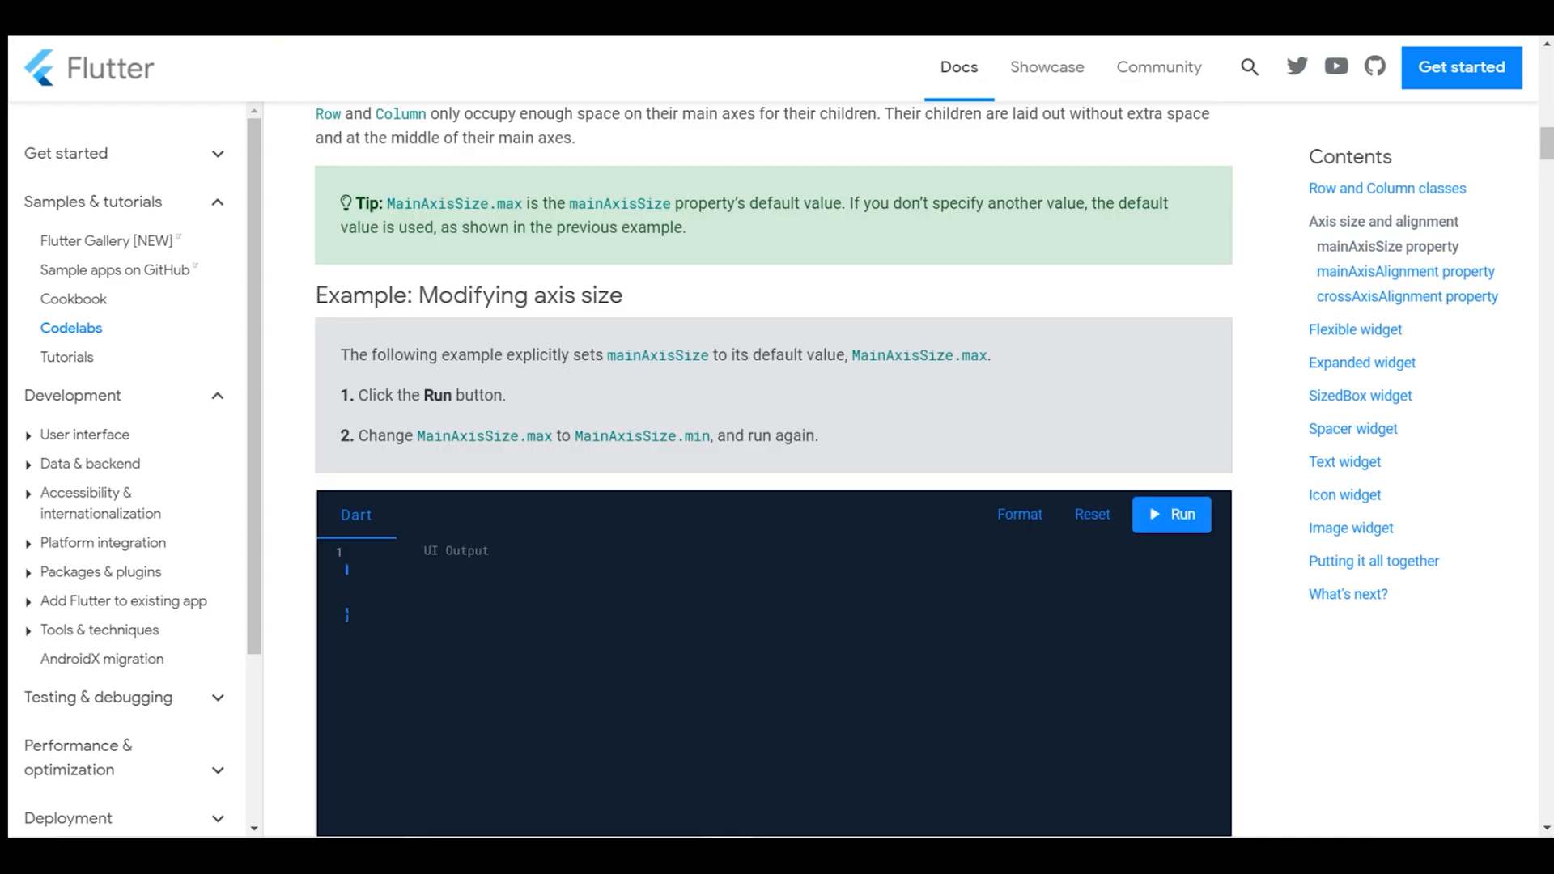
# Step: Type gibberish 'j hffh' into the embedded Column example, then scroll to mainAxisSize
pyautogui.scroll(3)
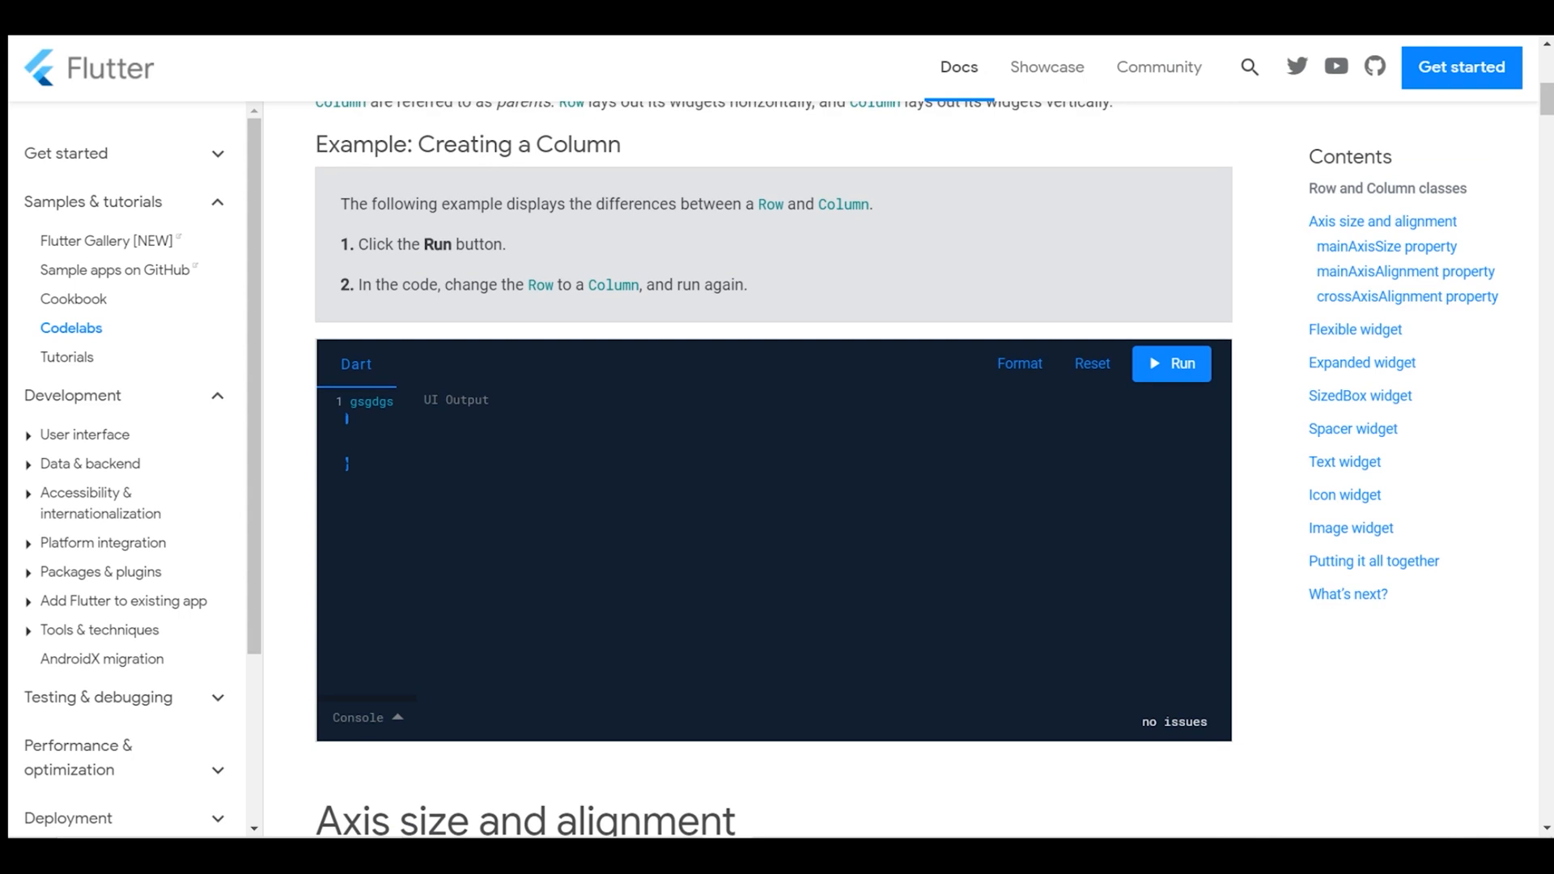
pyautogui.write('j')
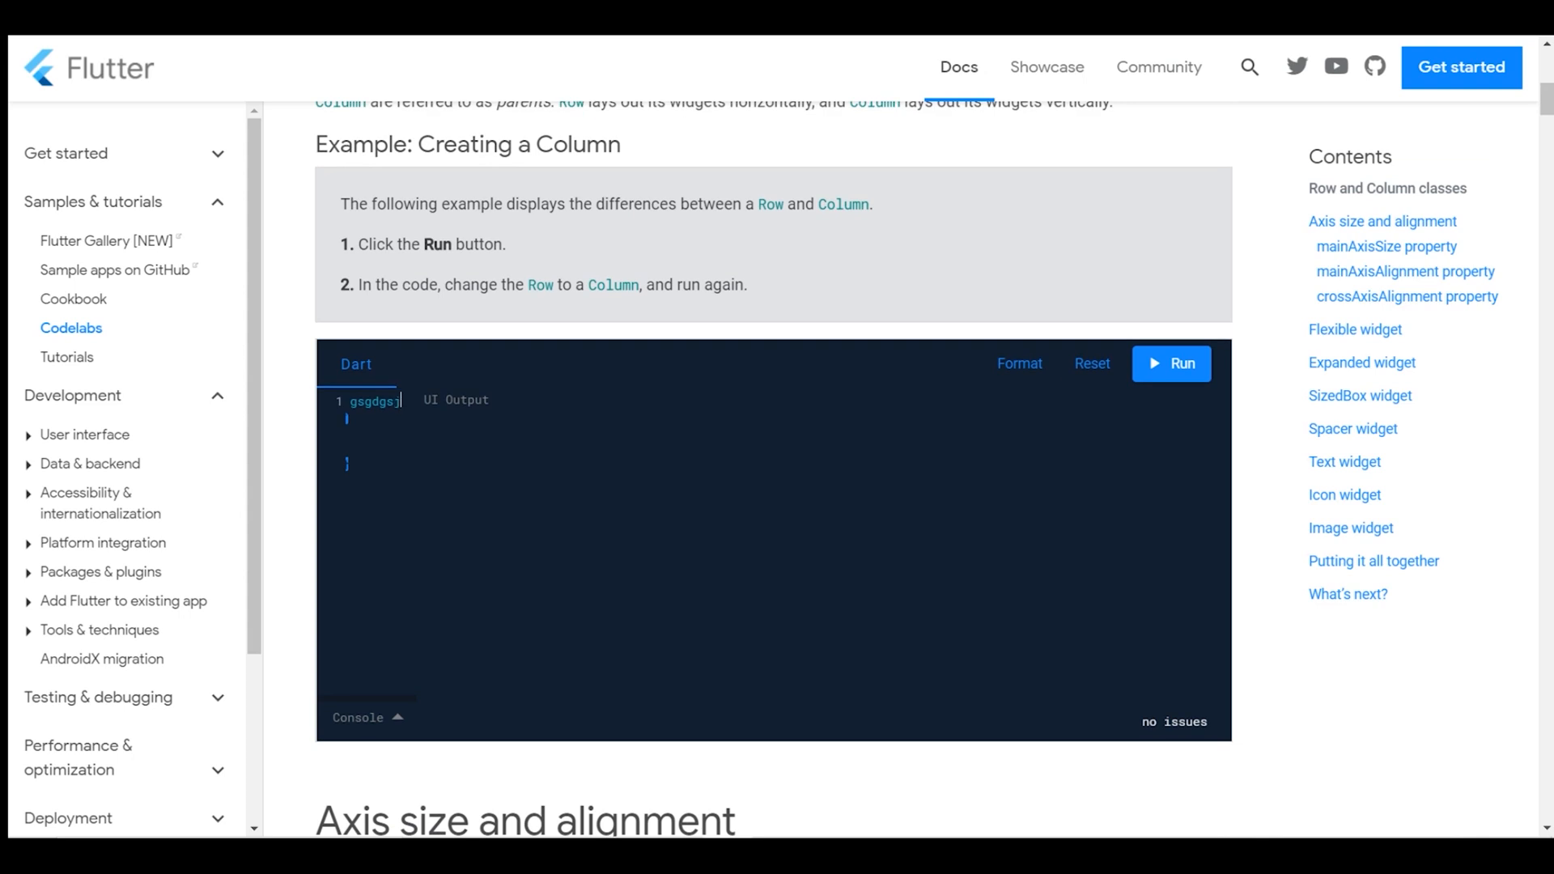
pyautogui.write('hffh')
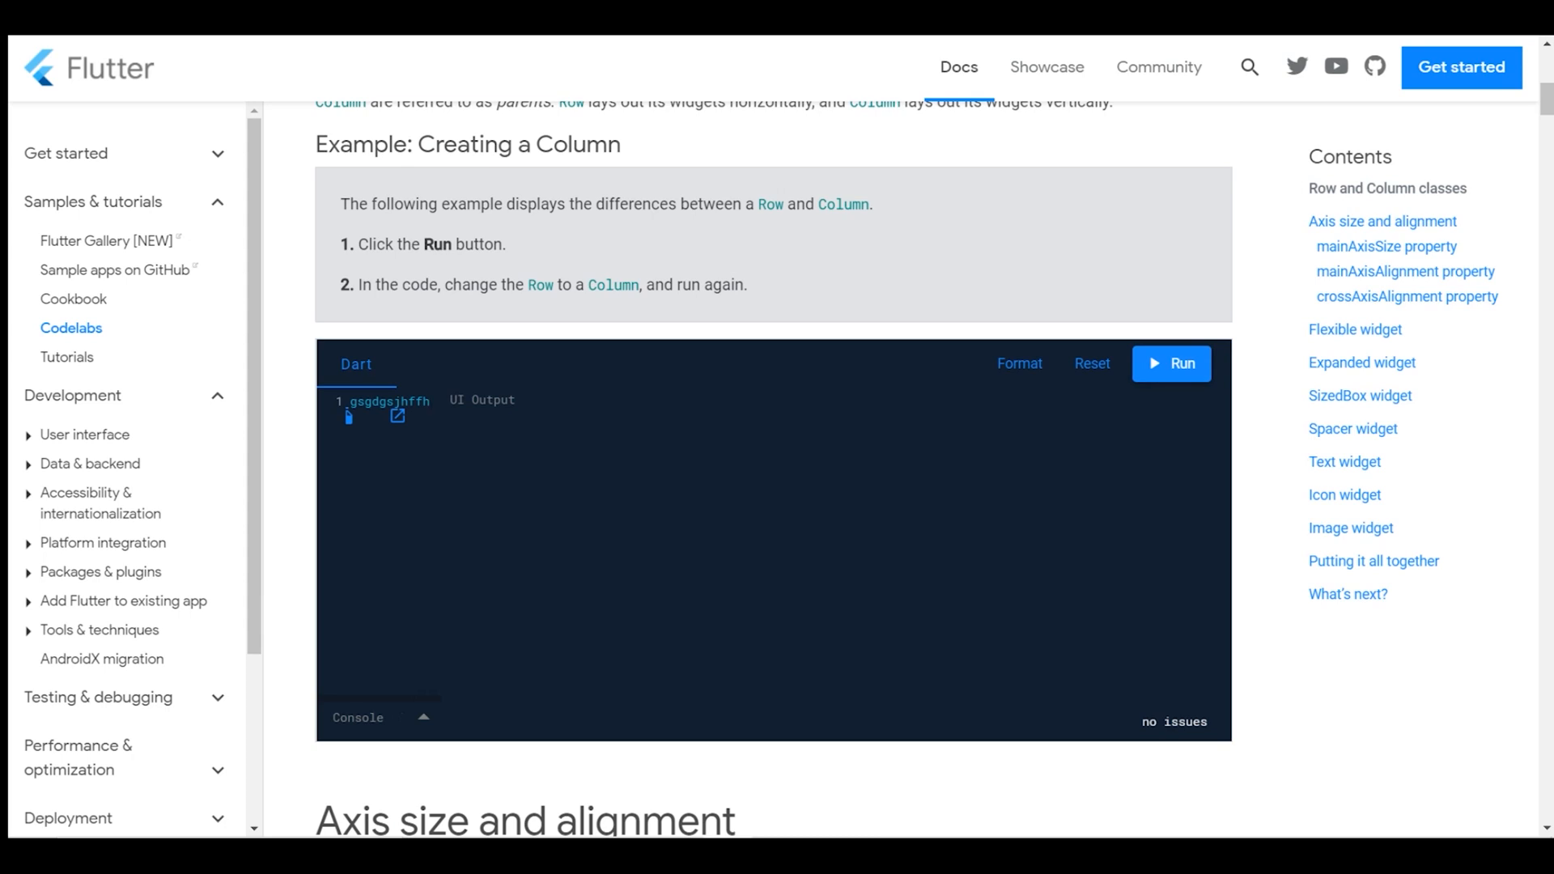
pyautogui.scroll(-3)
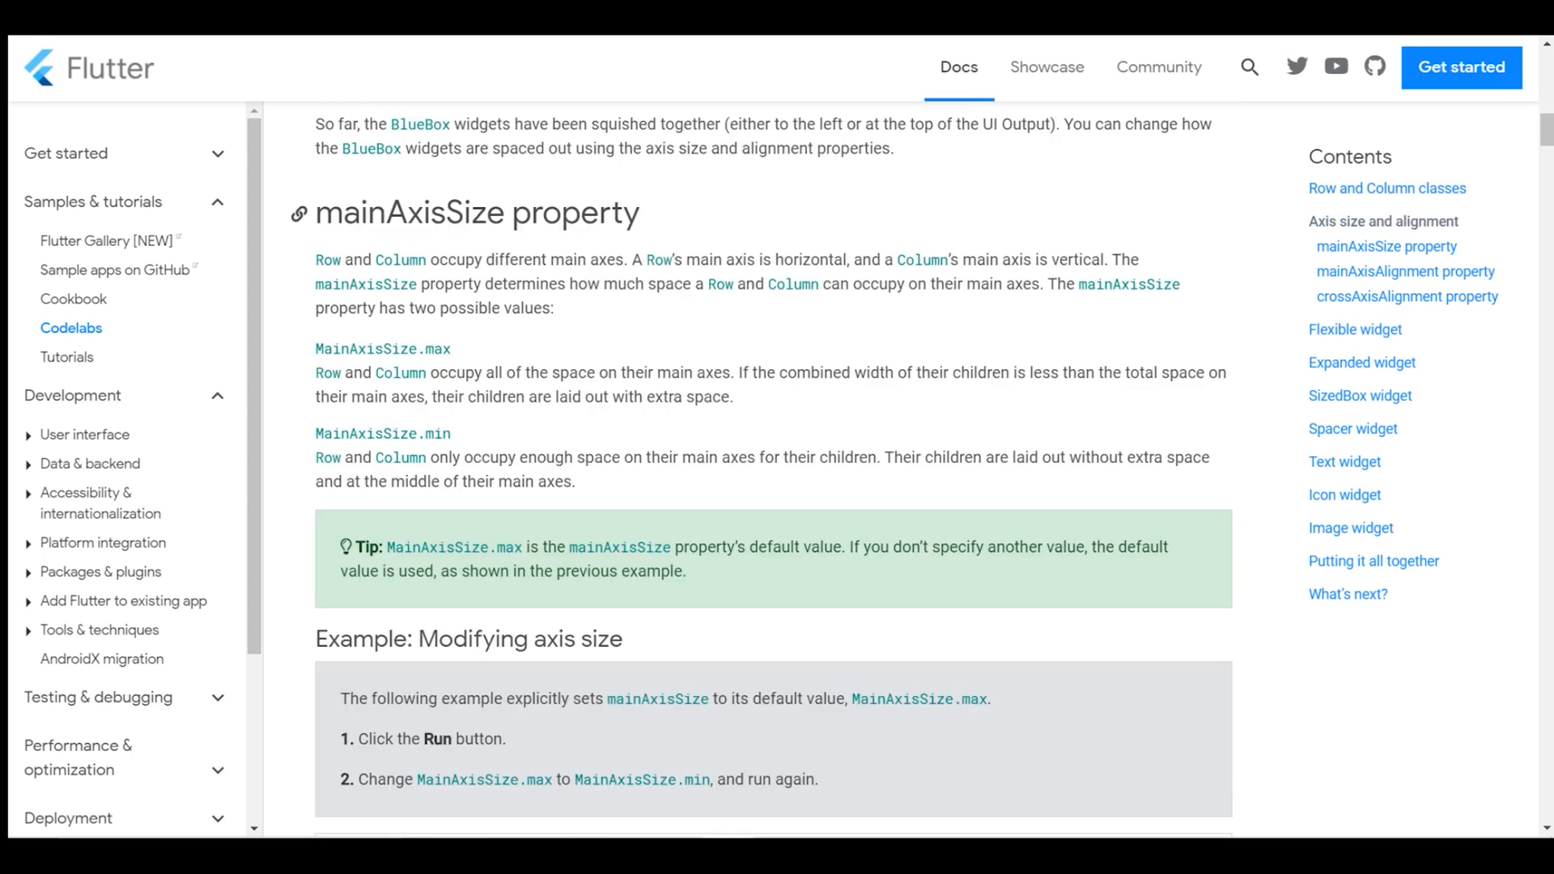